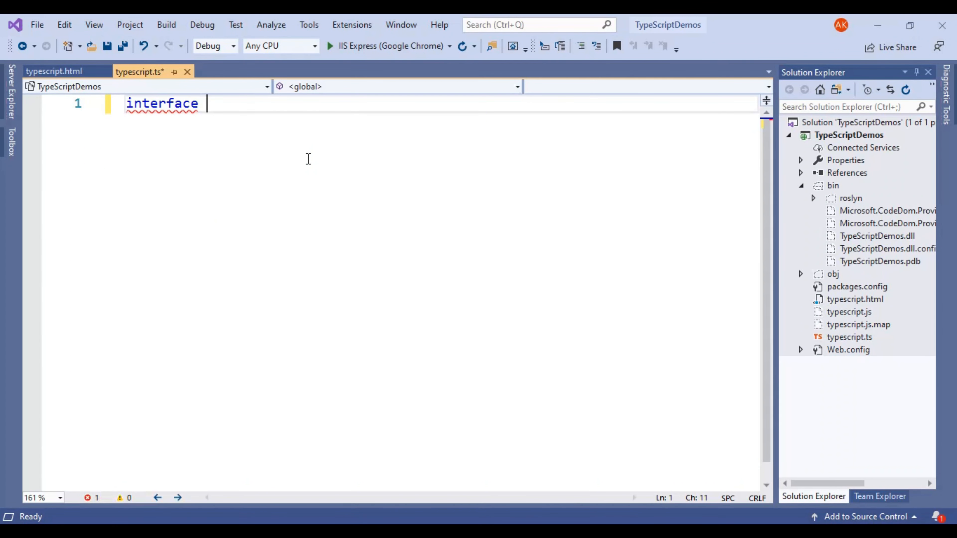
- Declare interface IStudent { stdName: string, stdId: number } in typescript.ts
type("St")
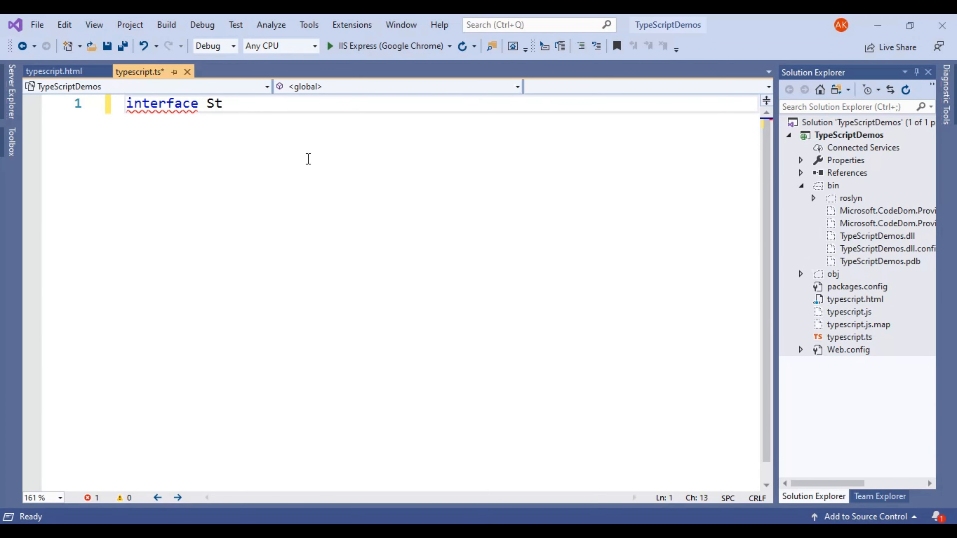
type("udent")
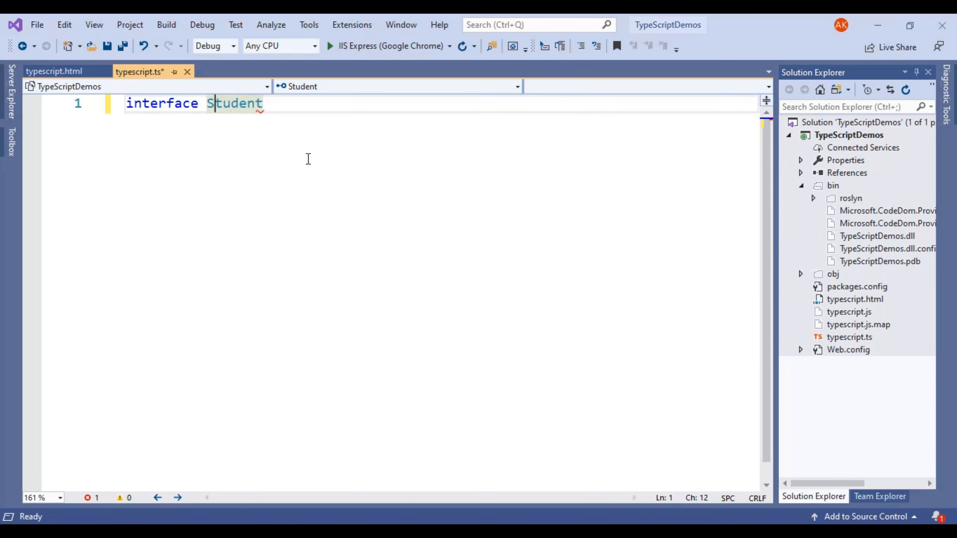
type("I")
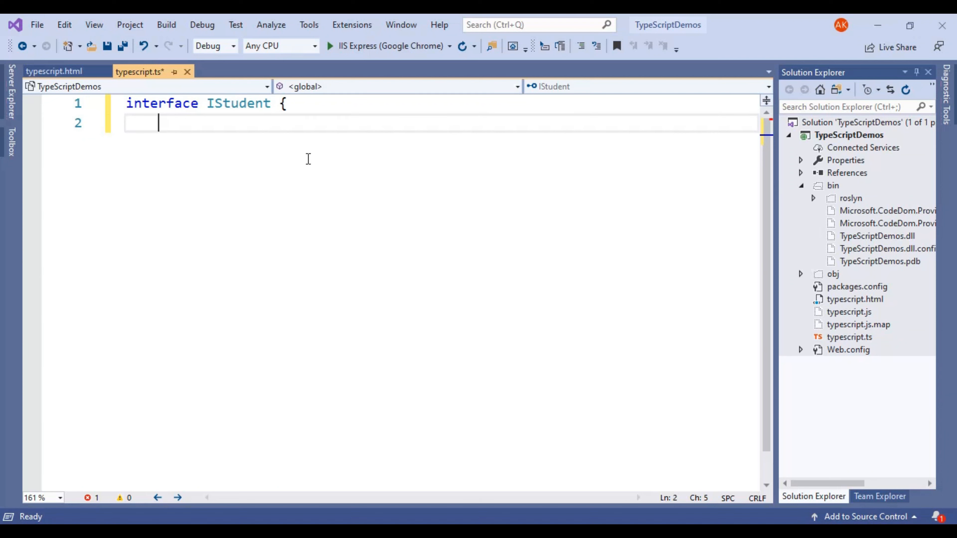
type("std")
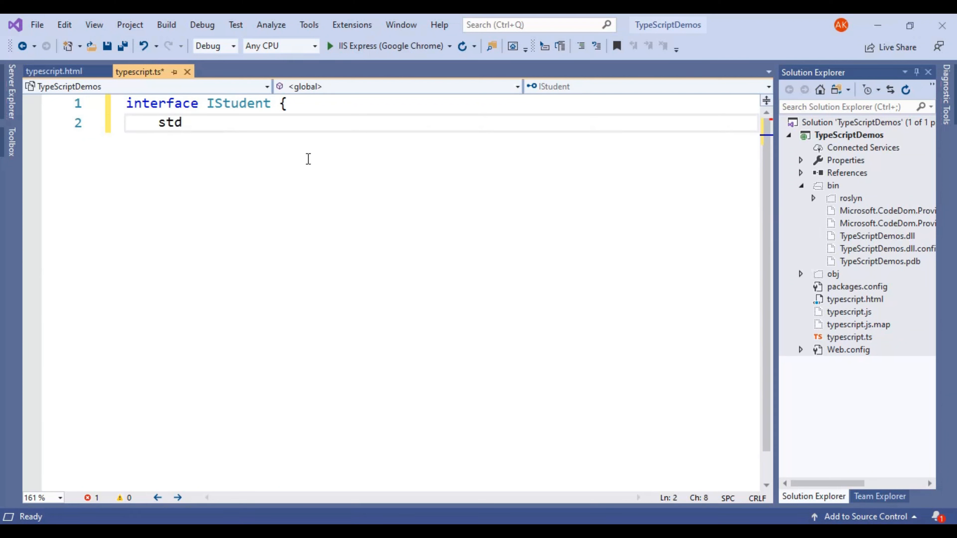
type("Name :")
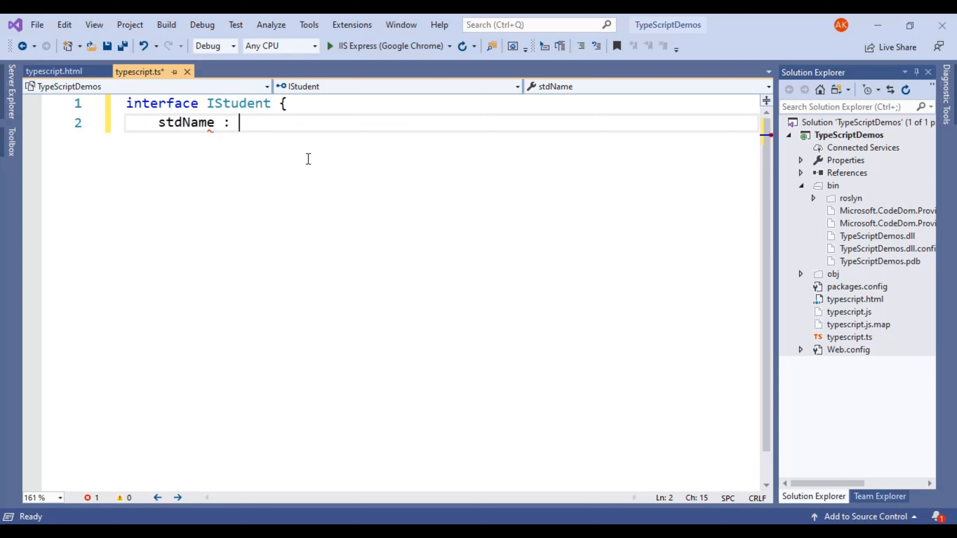
type("string,")
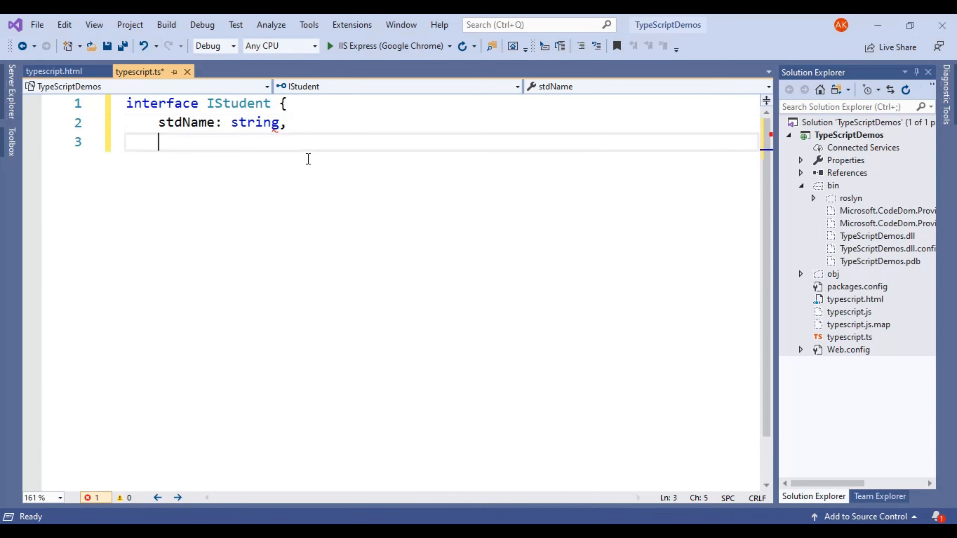
type("std")
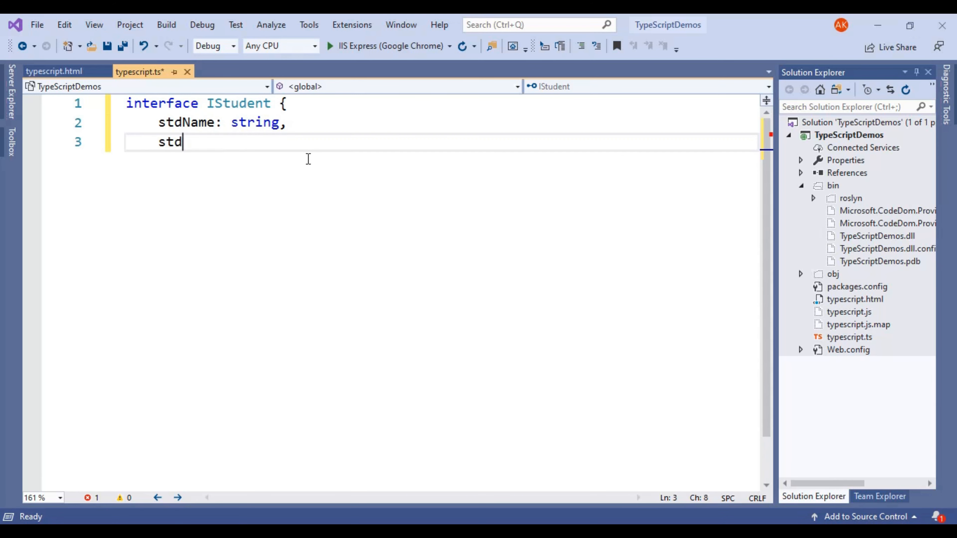
type("Id")
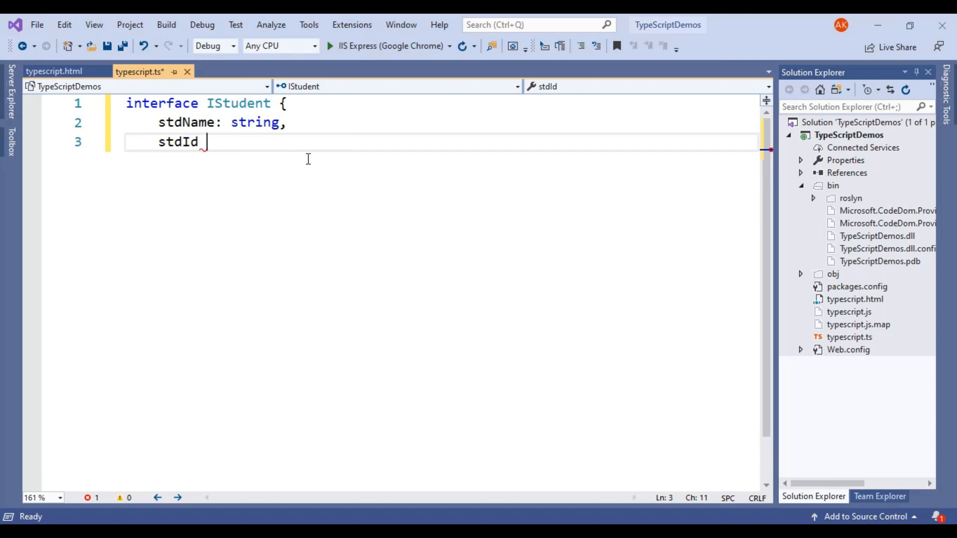
type(": number")
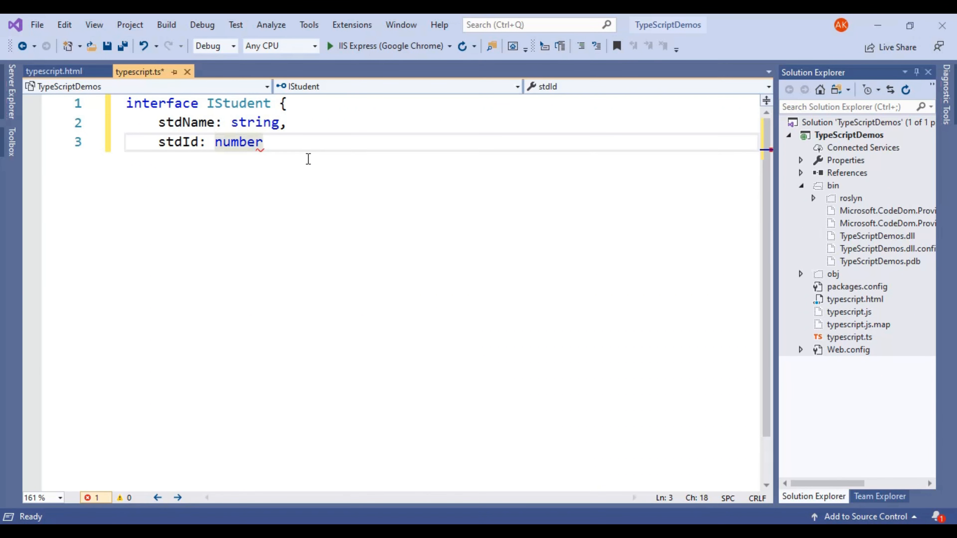
- Close the interface and begin function printStudentDetails below it
type("}")
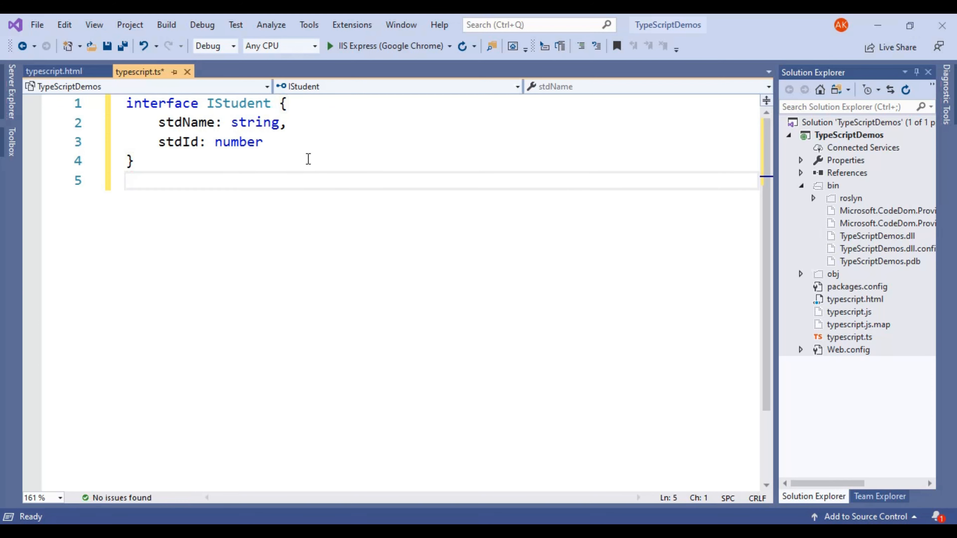
type("f")
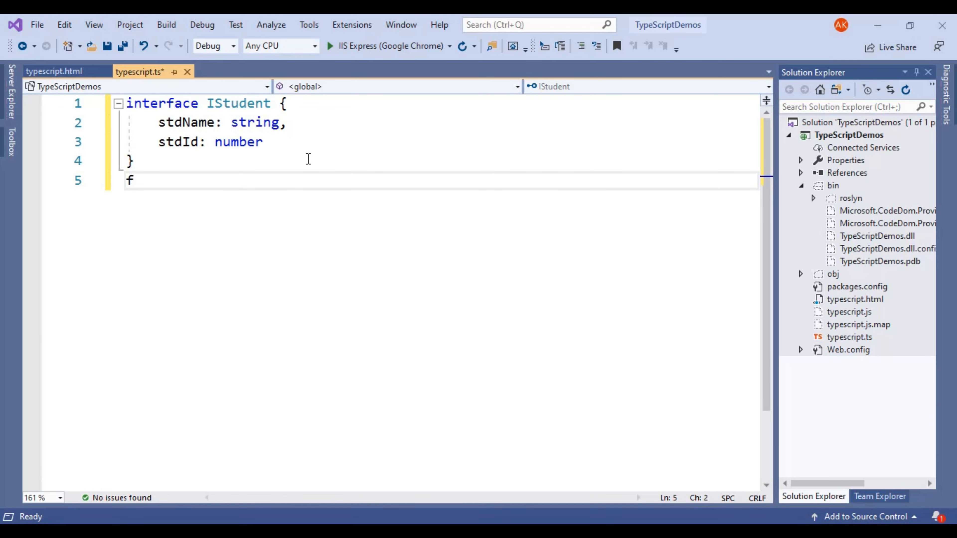
type("unction")
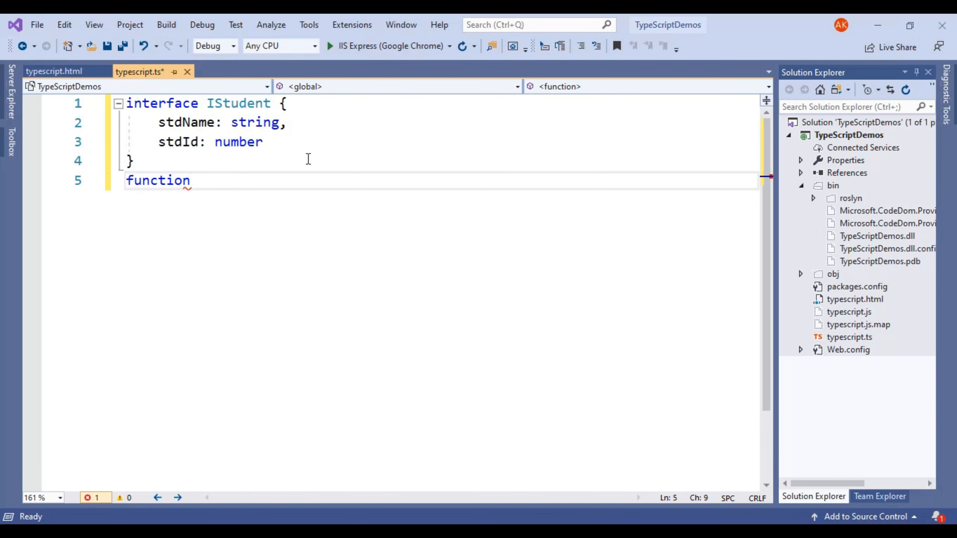
type("p")
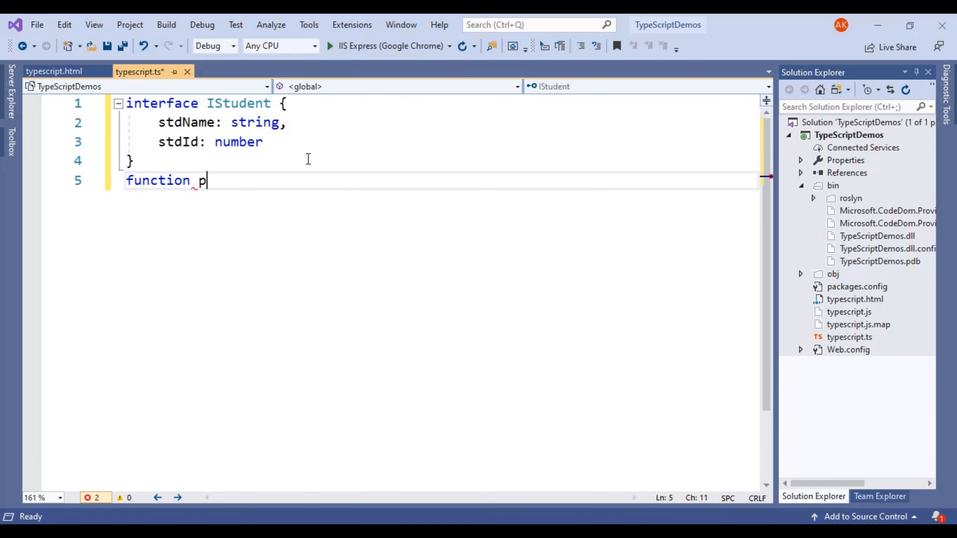
type("rintS")
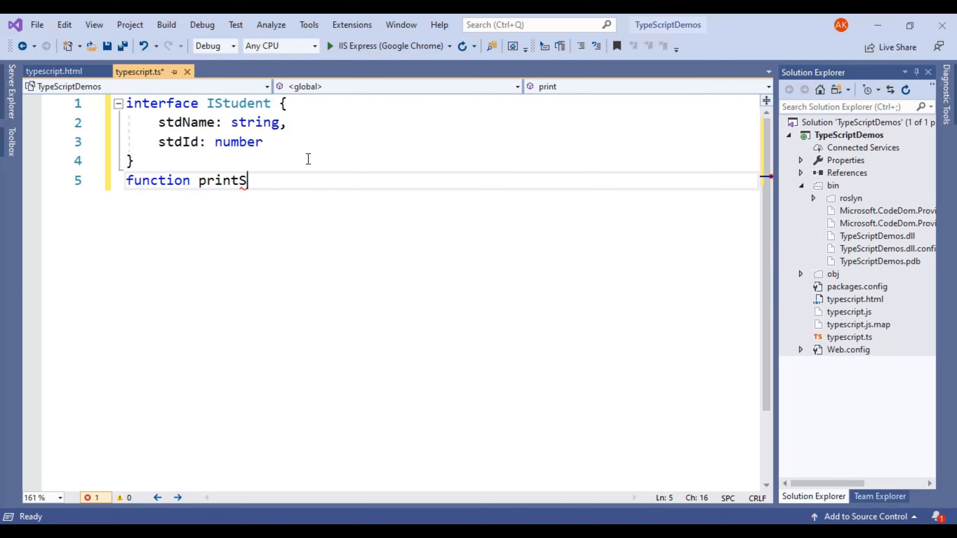
type("tudent")
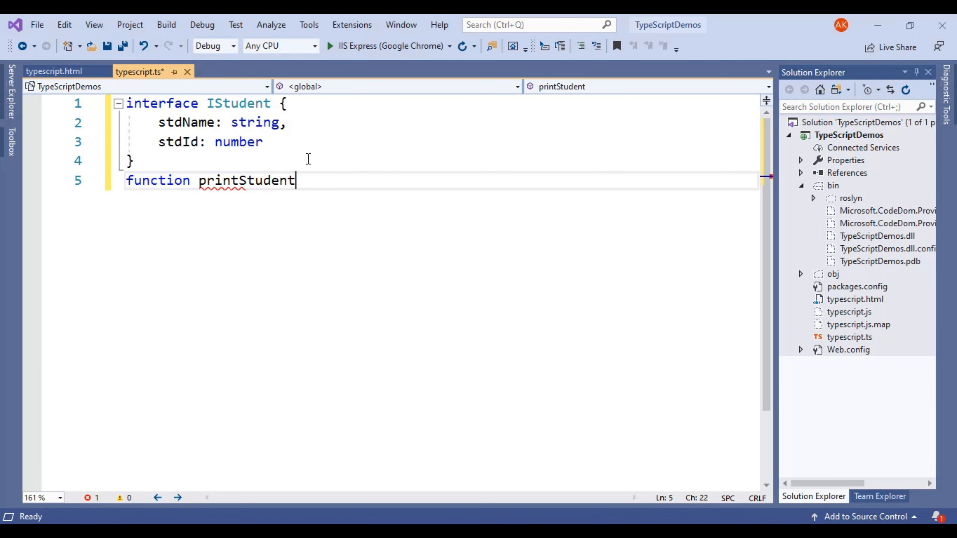
type("Det")
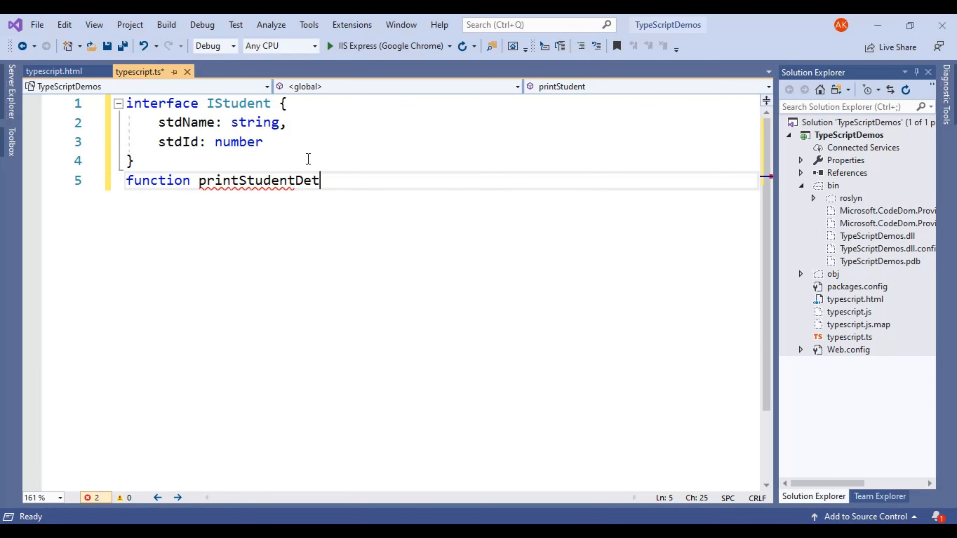
type("ails")
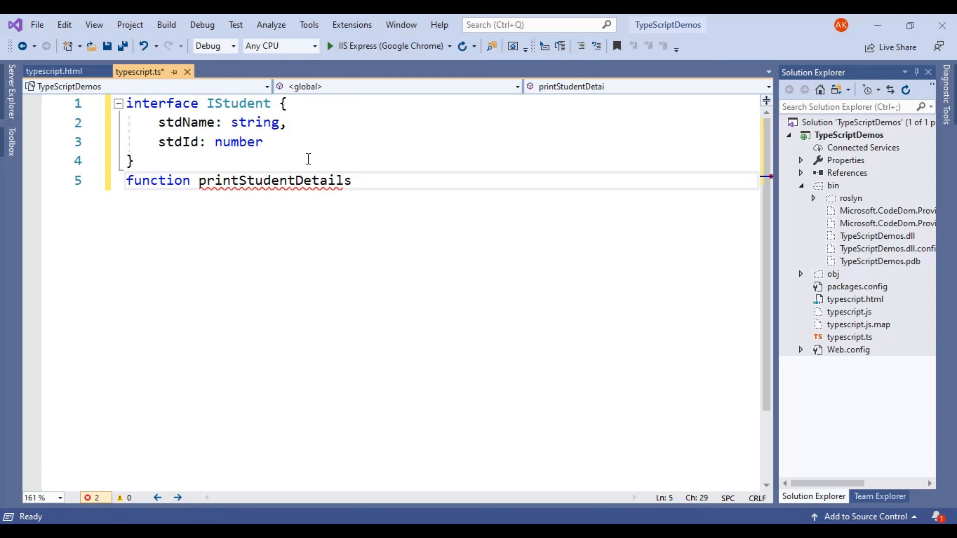
- Add the parameter list with a _student parameter awaiting its type
type("(")
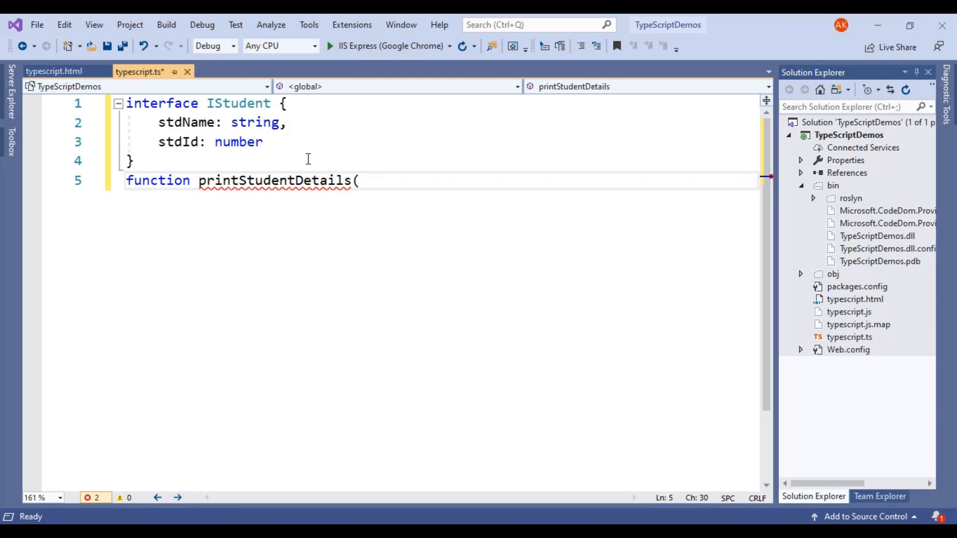
type(")")
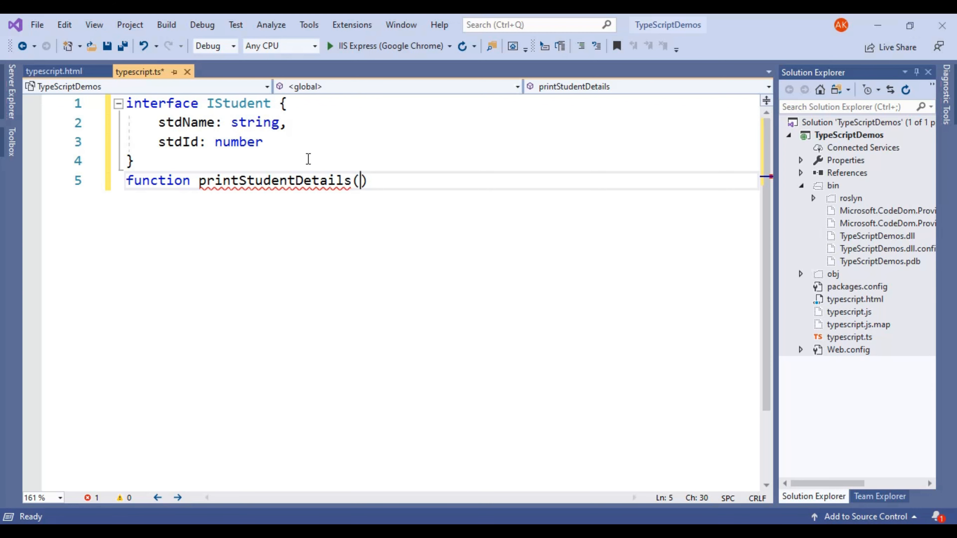
type("st")
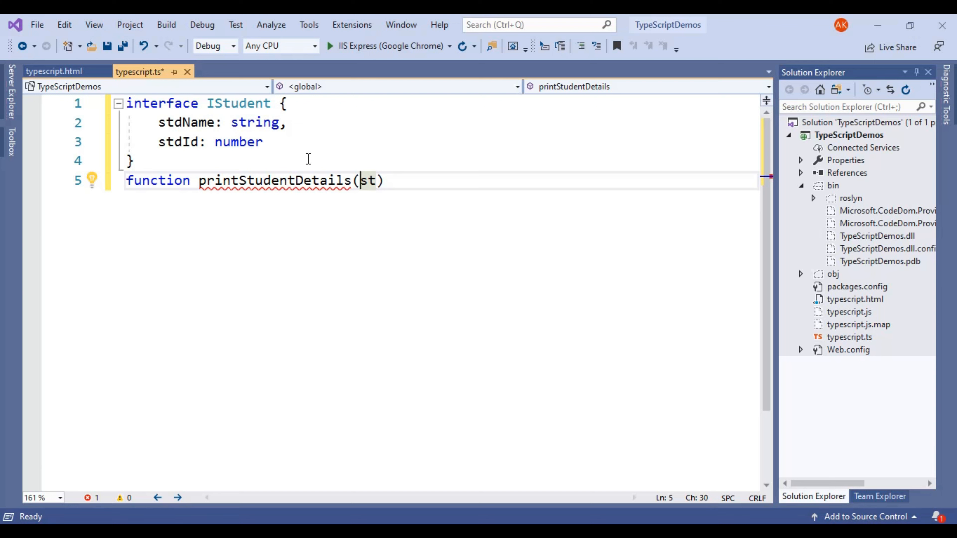
type("_")
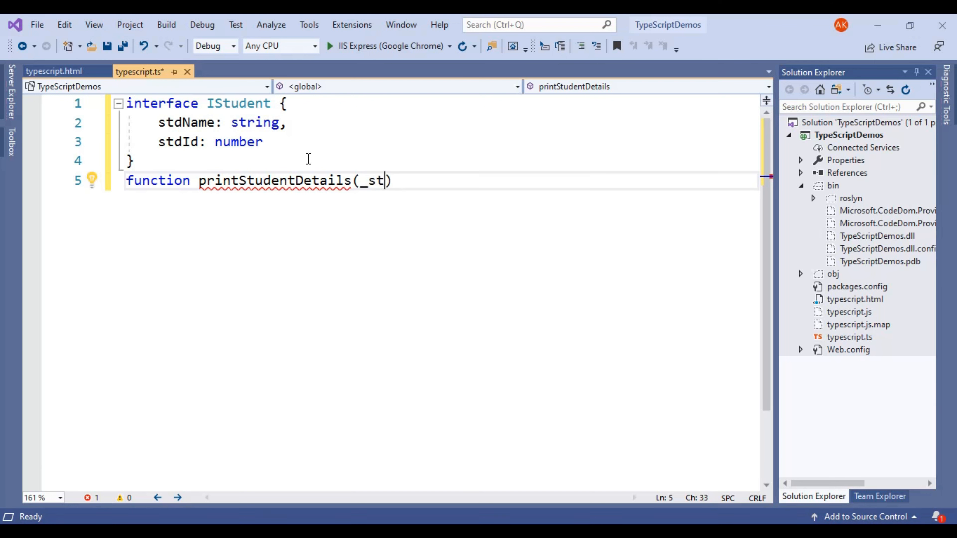
type("den")
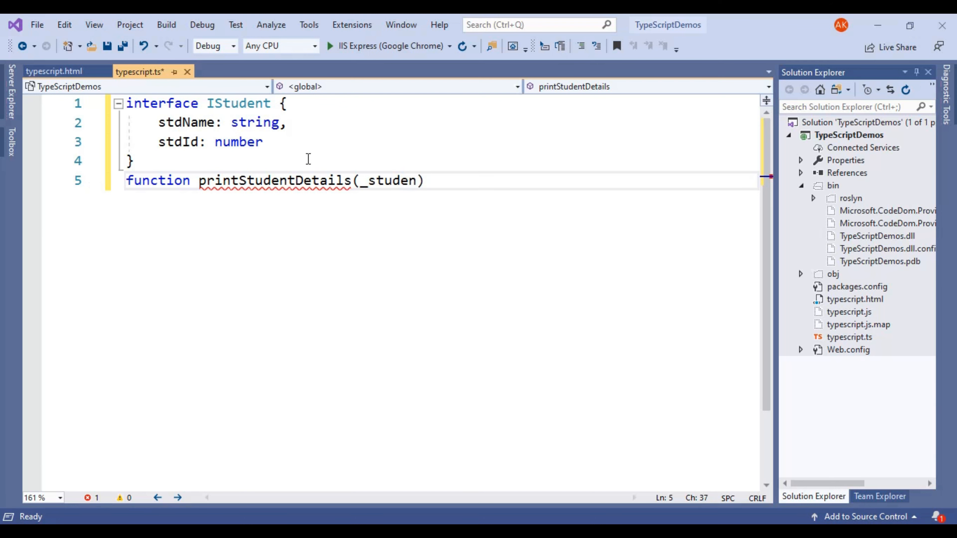
type("t")
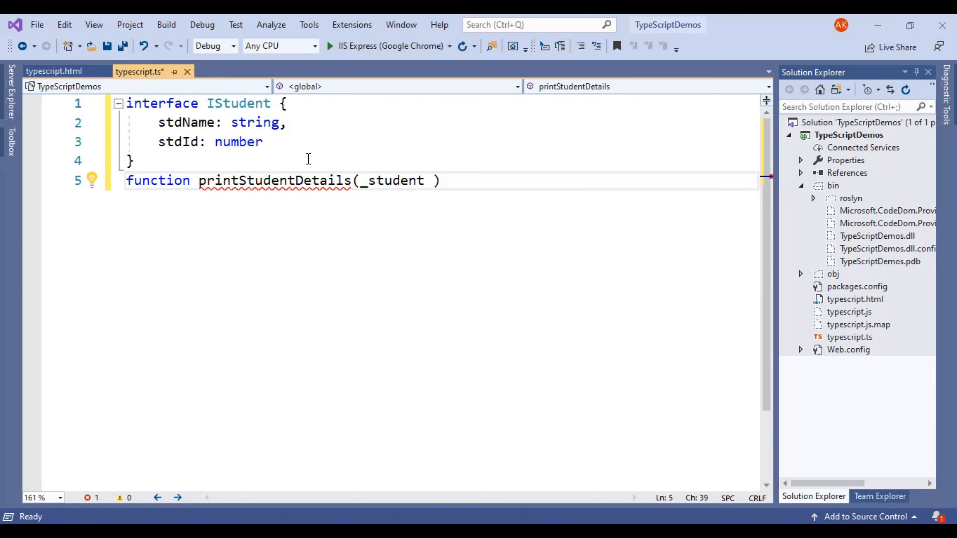
- Type the _student parameter as IStudent and open the function body
type(":")
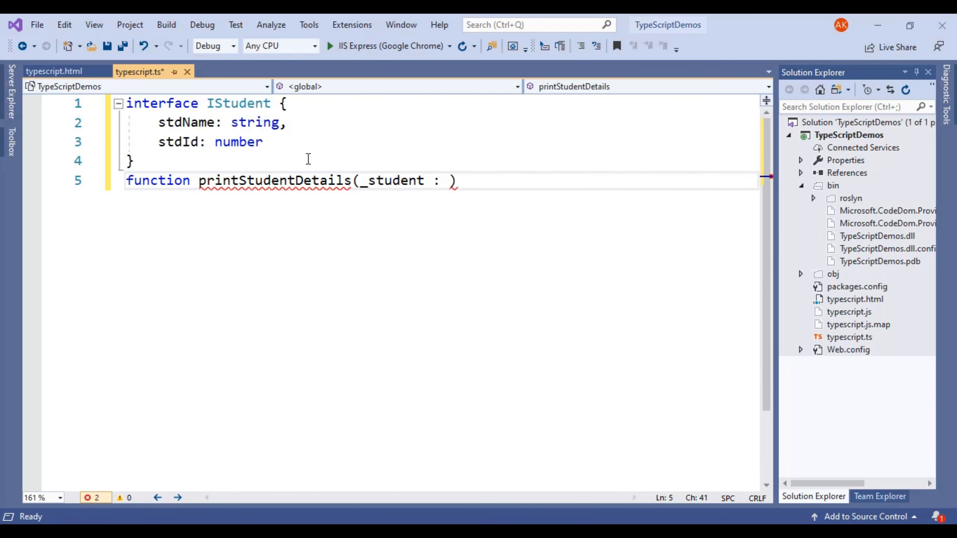
double_click(238, 103)
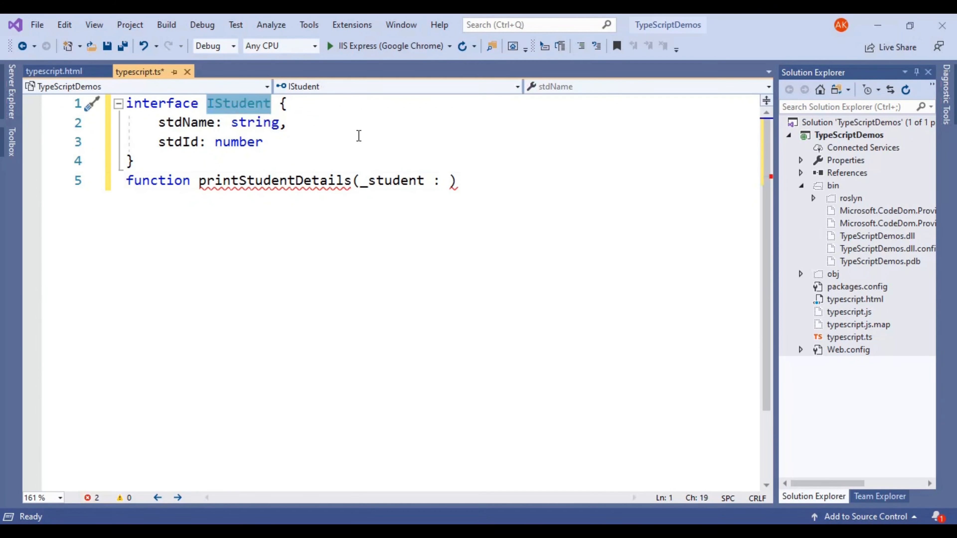
left_click(449, 180)
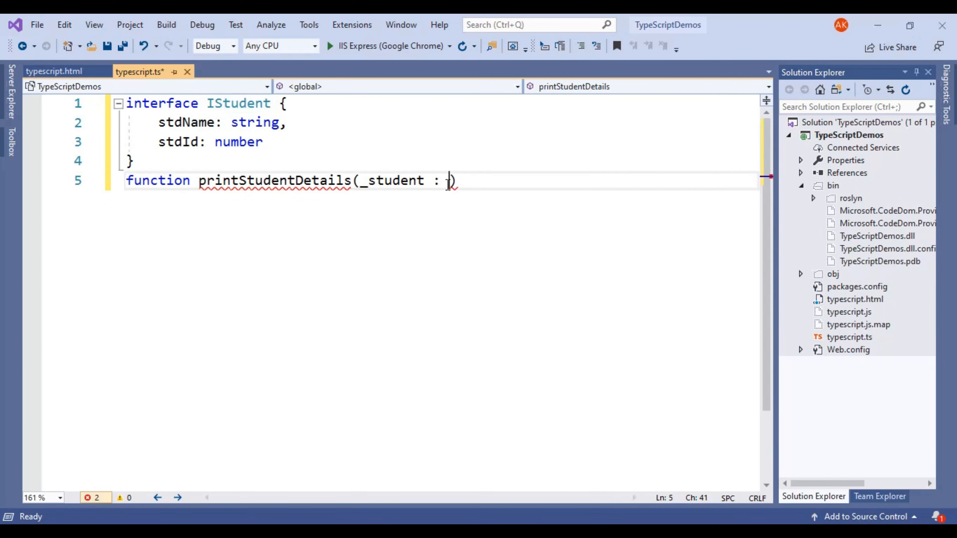
type("IStudent")
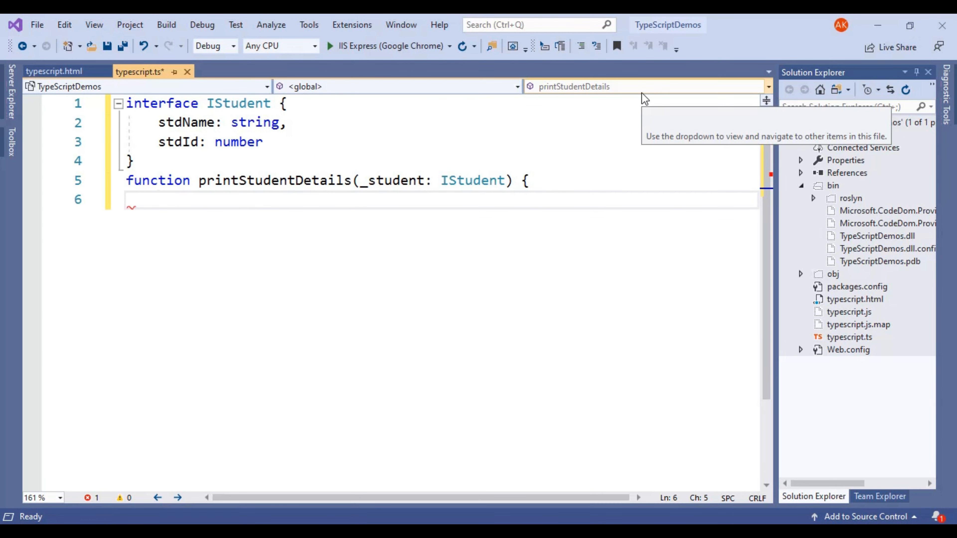
- Write alert("Student Name : " + _student.stdName + " " inside the function
type("alert(")
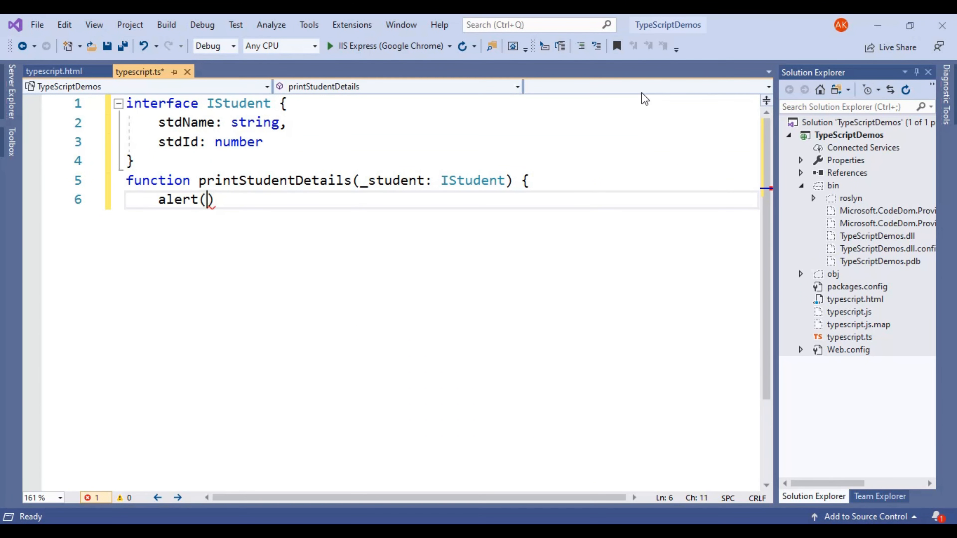
type("\"\"")
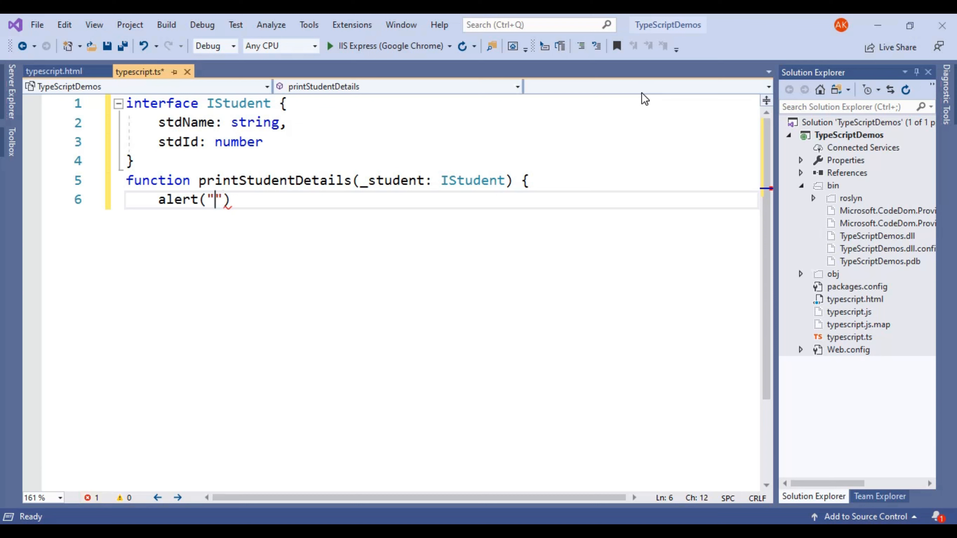
type("S")
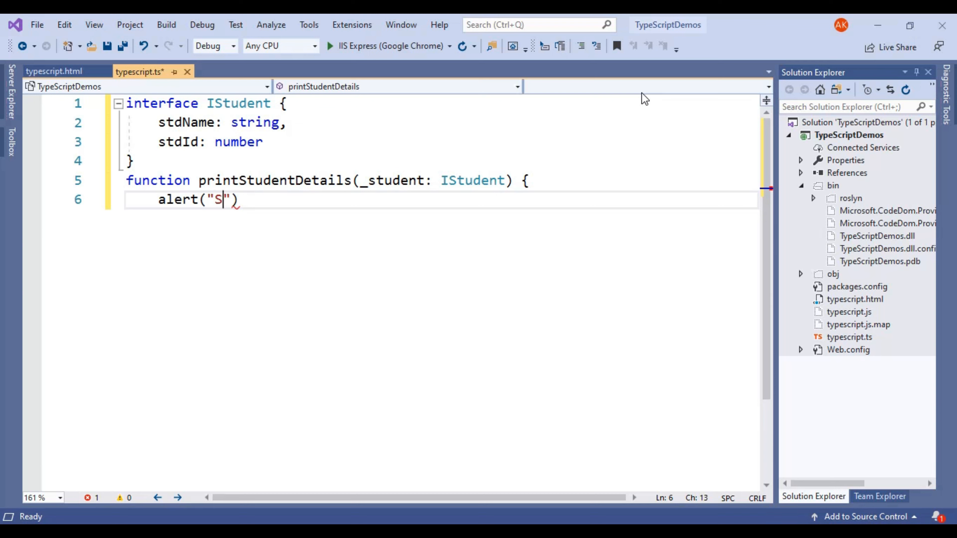
type("tuden")
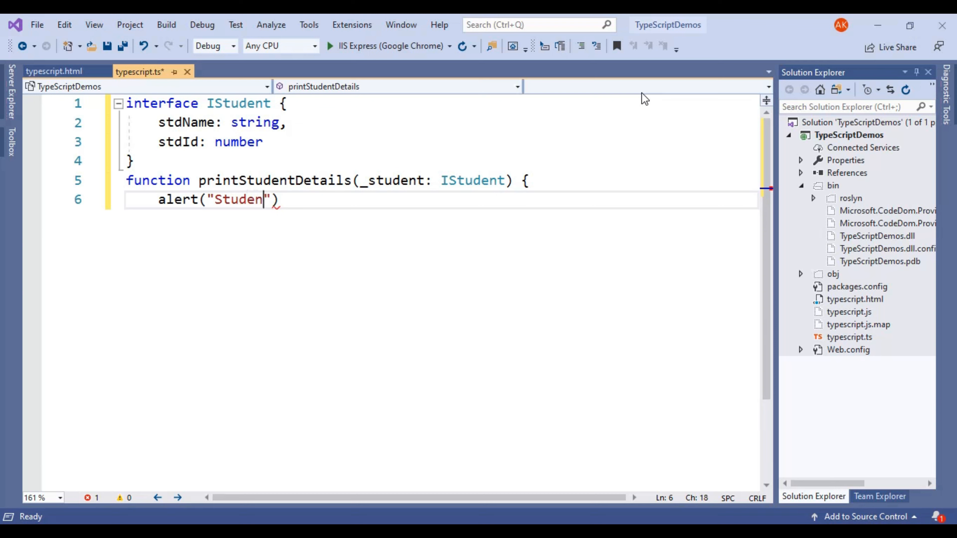
type("B")
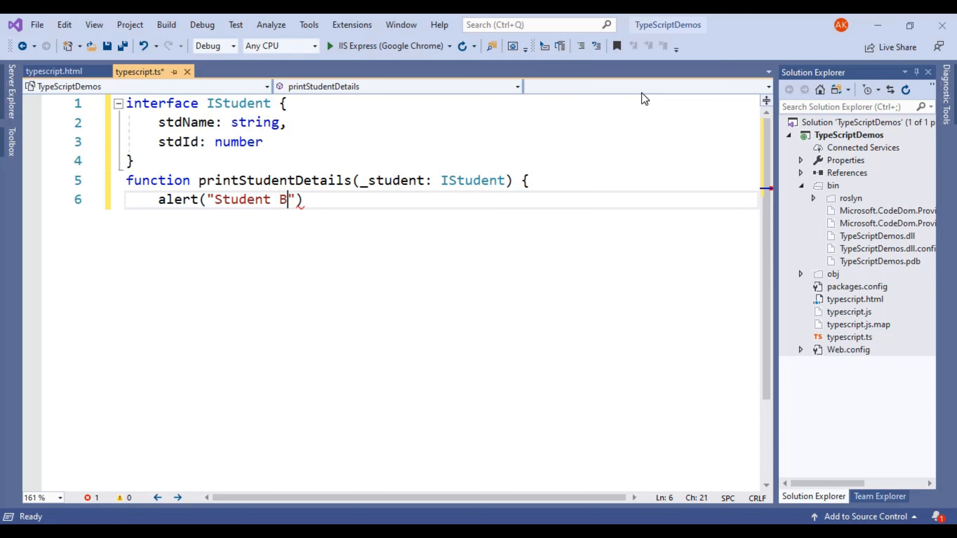
type("ame :")
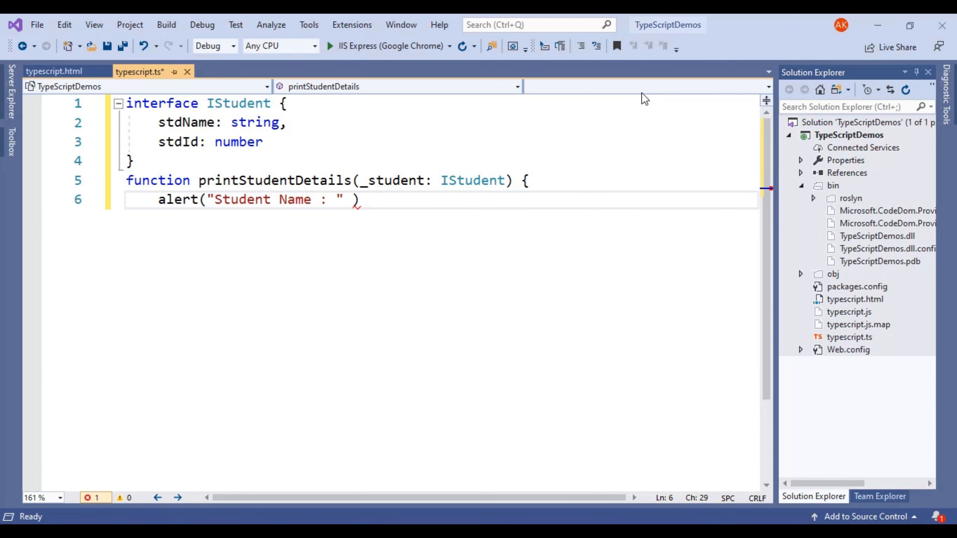
type("+")
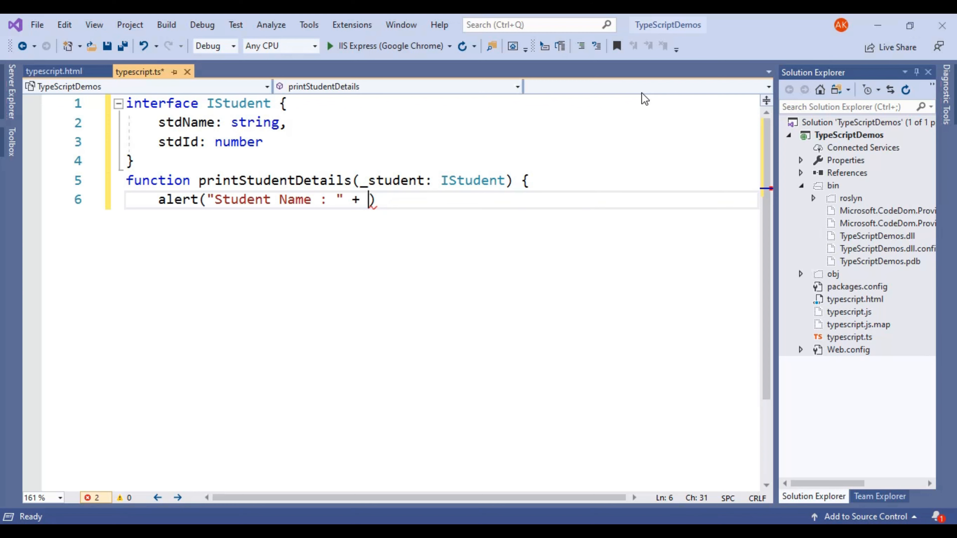
type("_student")
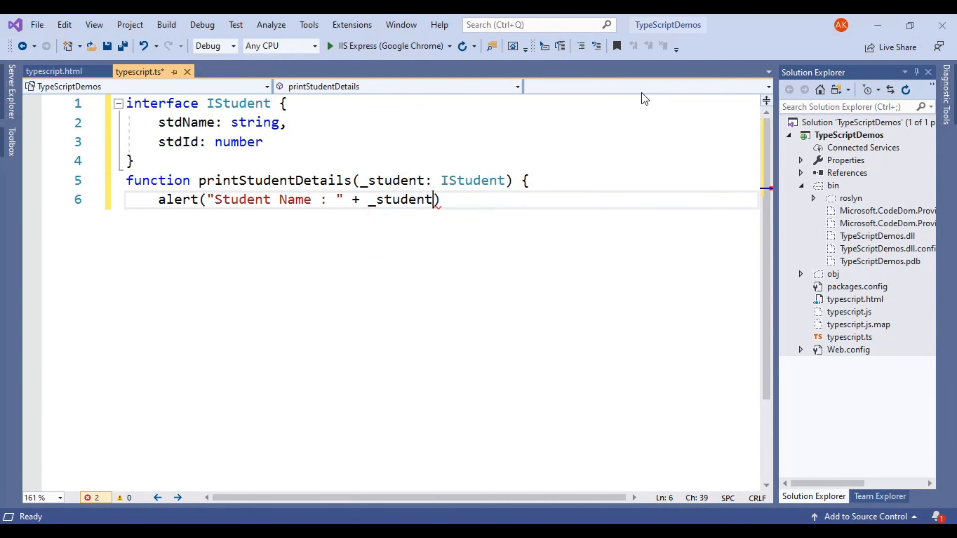
type(".stdName")
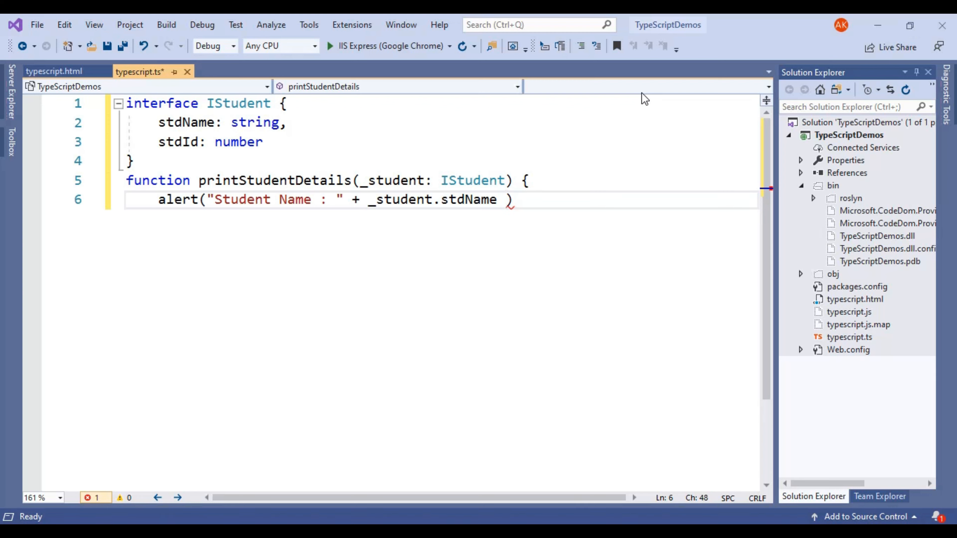
type("+")
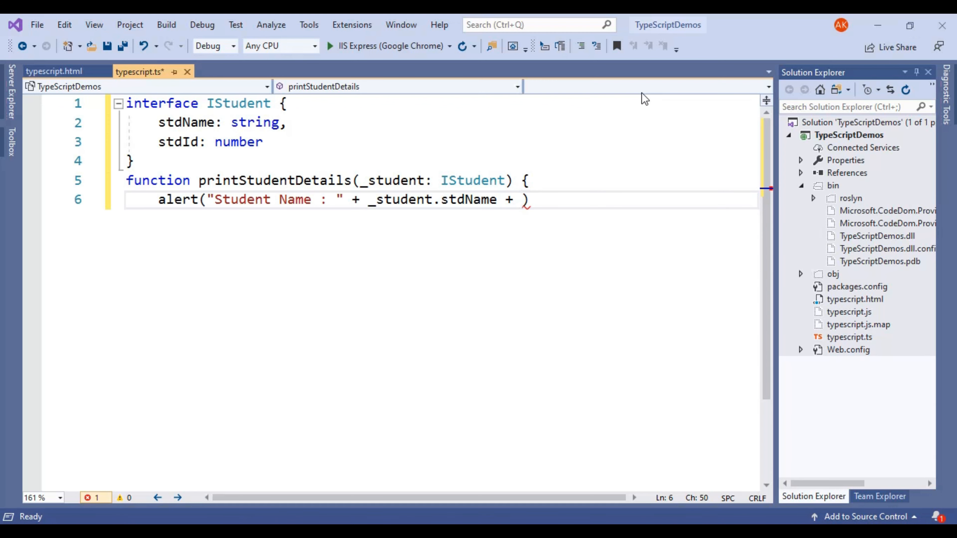
type("\" \"")
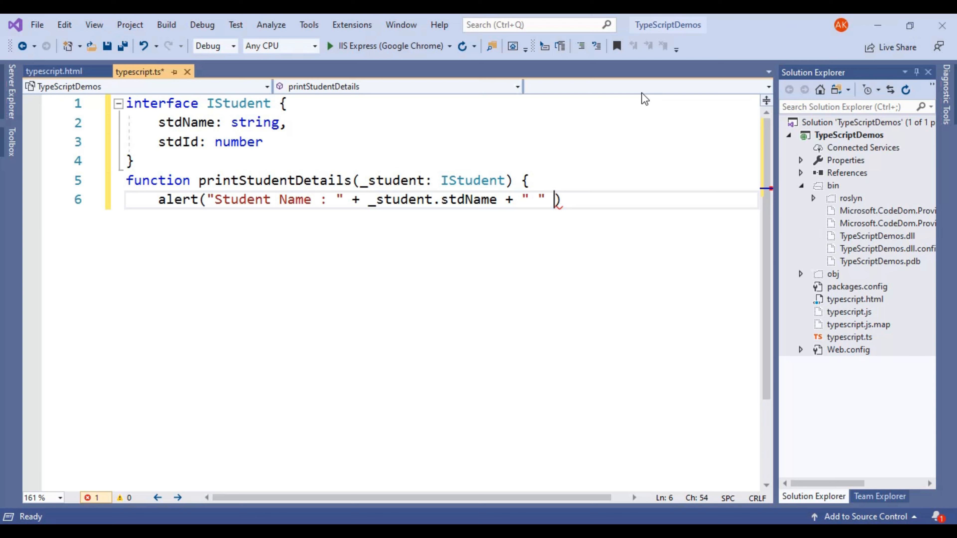
- Append "Student Id : " + _student.stdId, close the function and leave blank lines below
type("+")
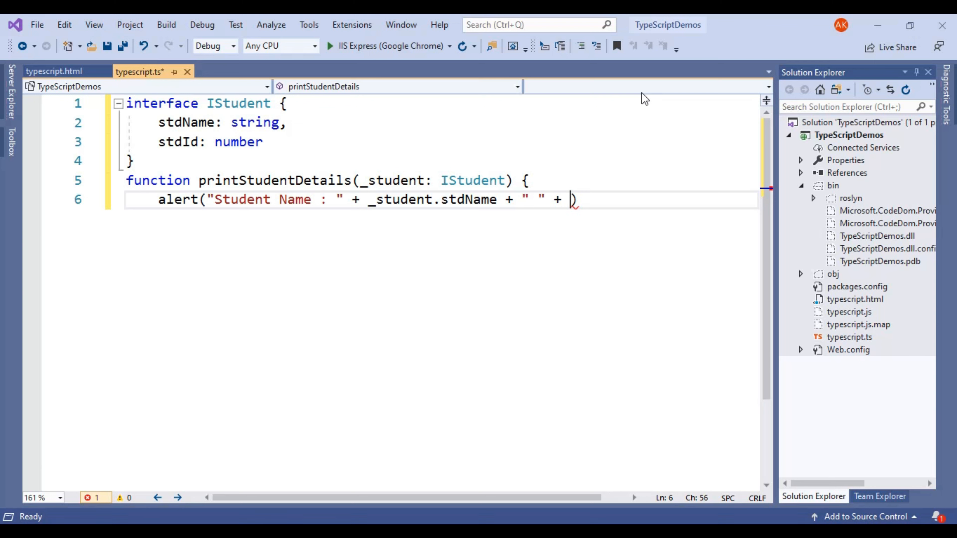
type("\"\"")
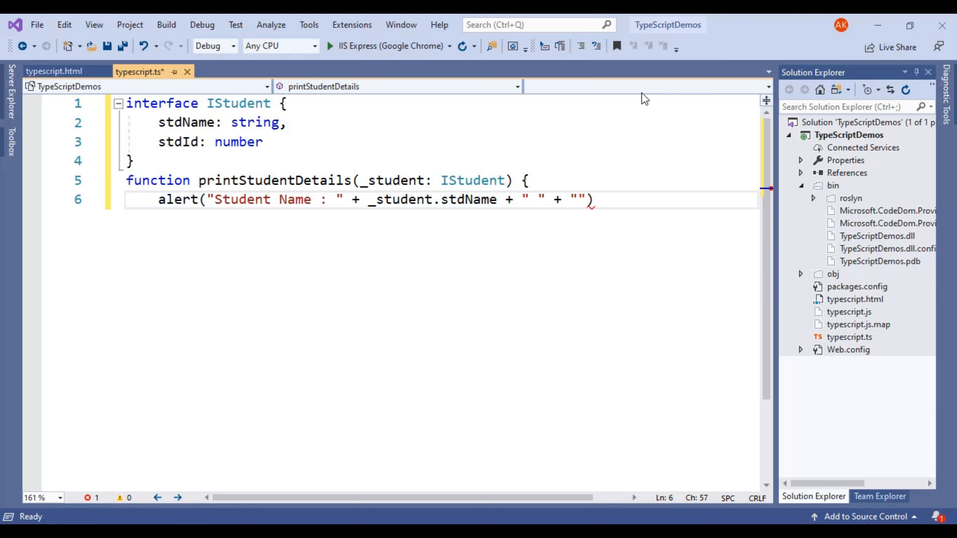
type("Stud")
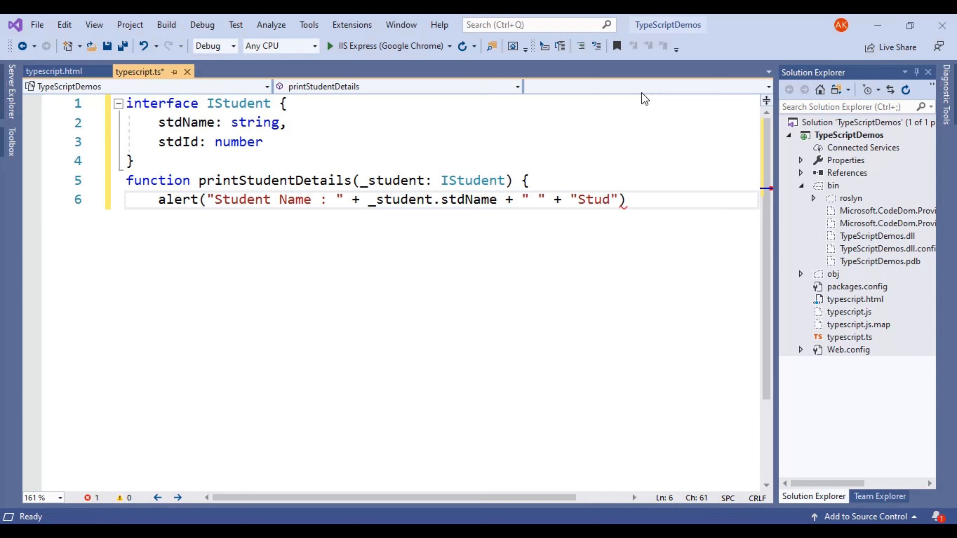
type("ent Id :")
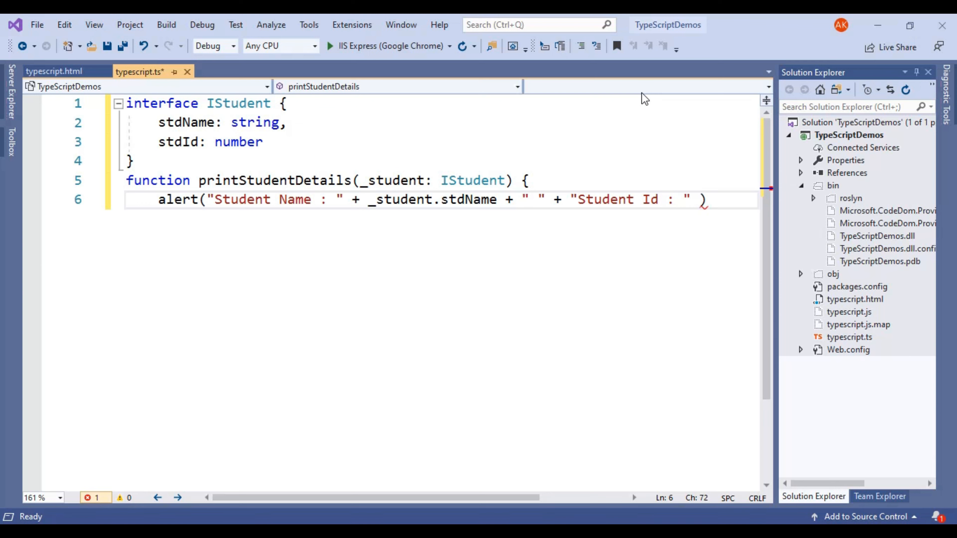
type("+")
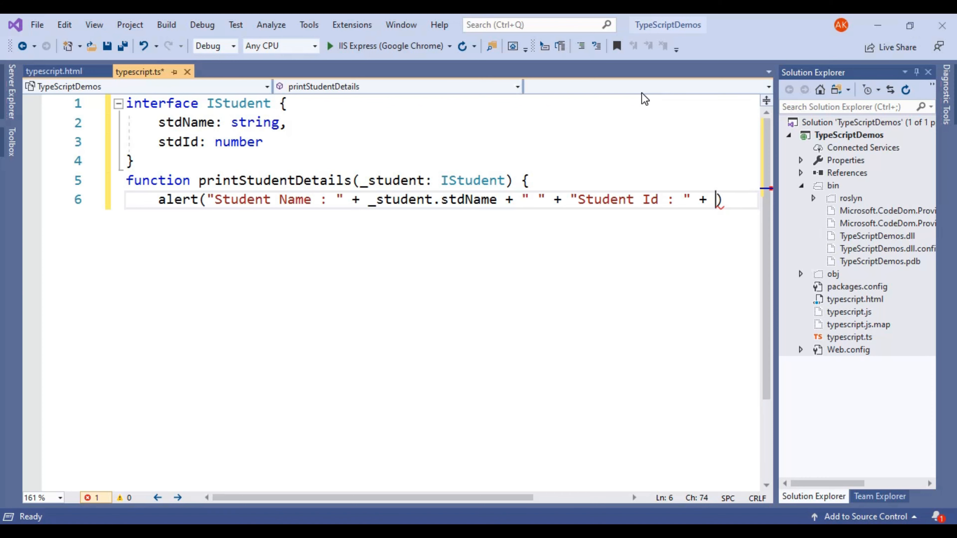
type("_stude")
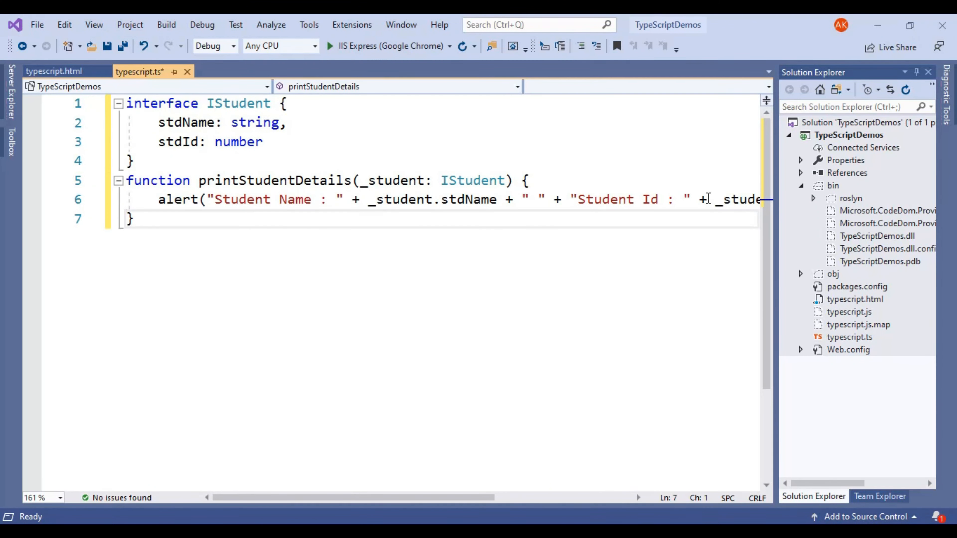
left_click(133, 219)
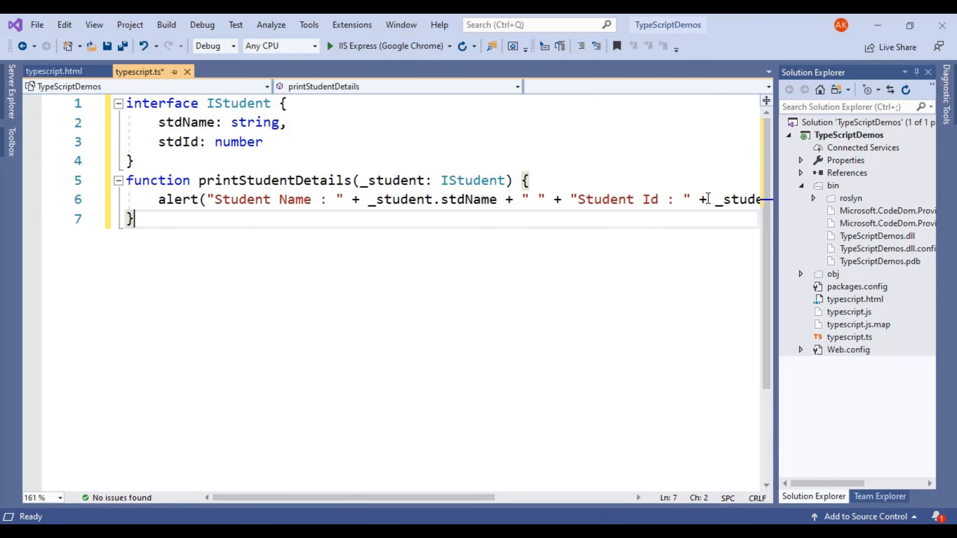
key("enter")
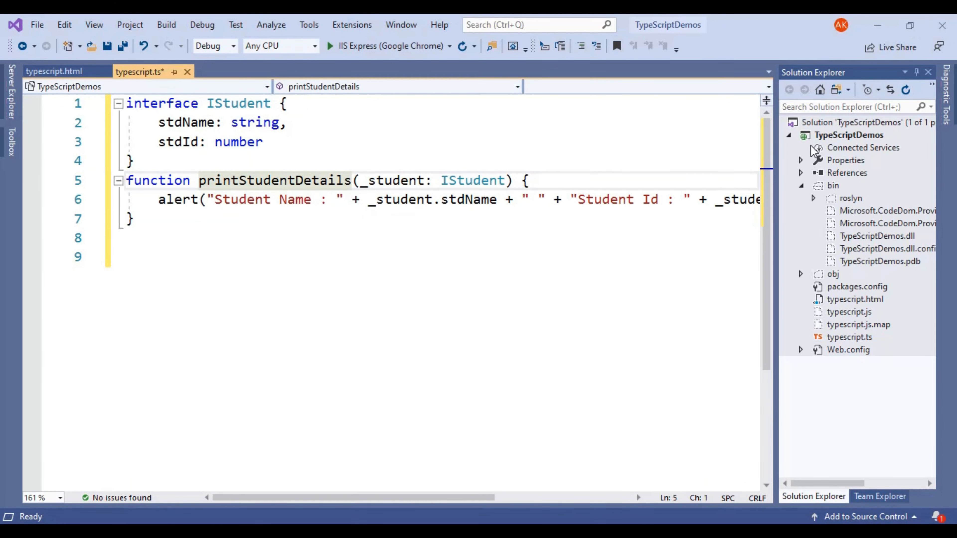
- Duplicate the function as ShowDetails with the same IStudent parameter and alert body
left_click(910, 72)
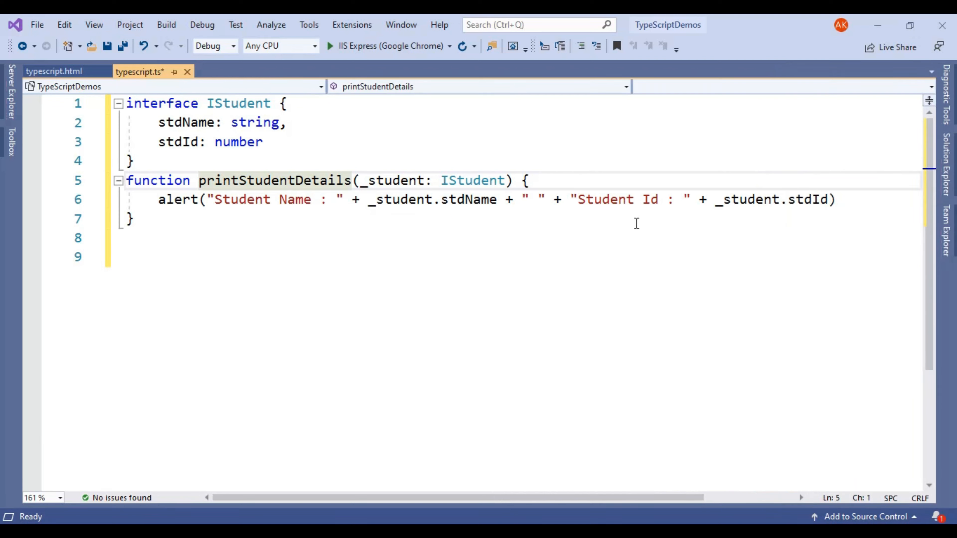
mouse_move(226, 221)
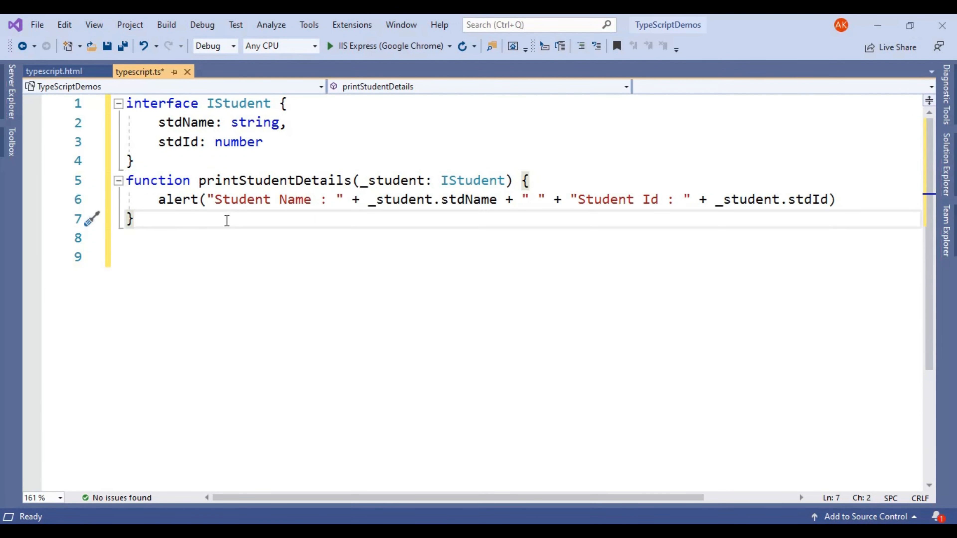
type("v")
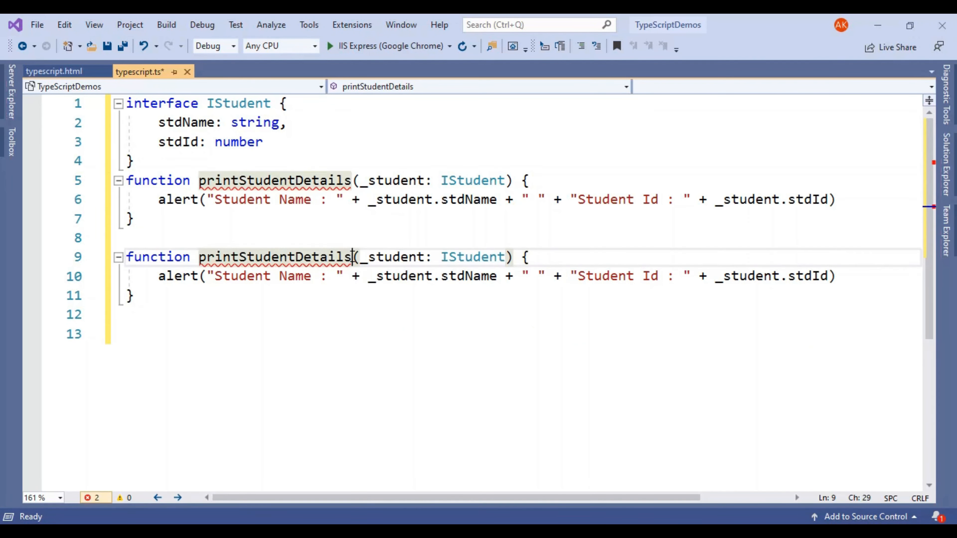
key("Backspace")
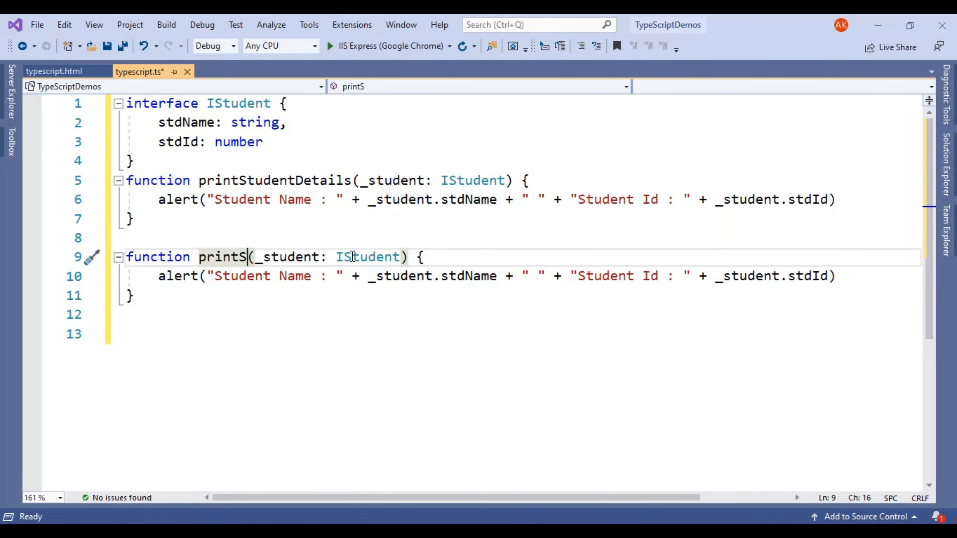
key("Backspace")
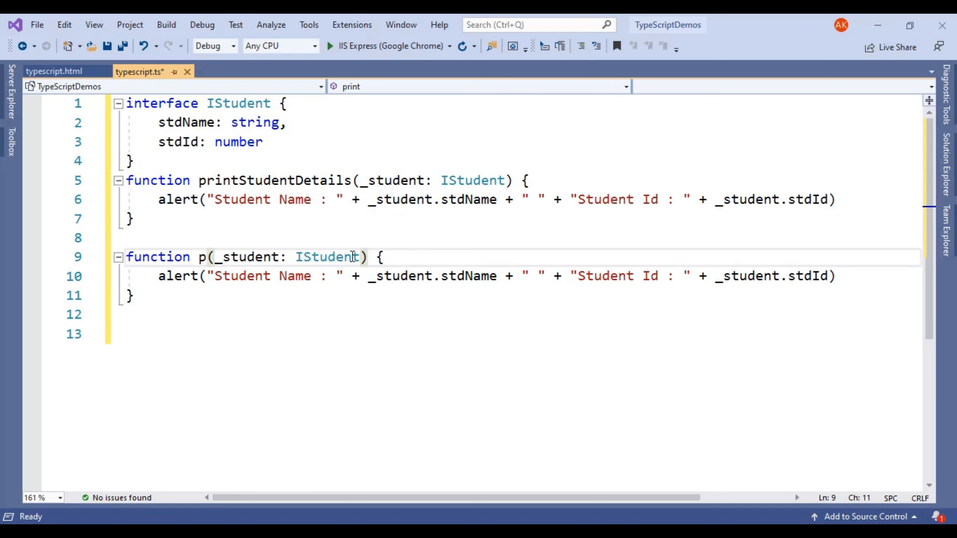
type("ShowDeta")
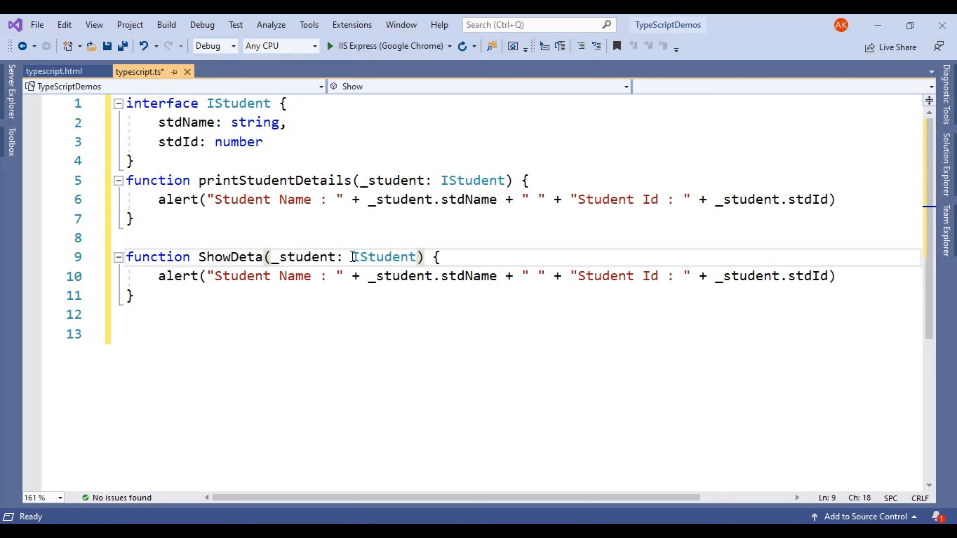
type("ils")
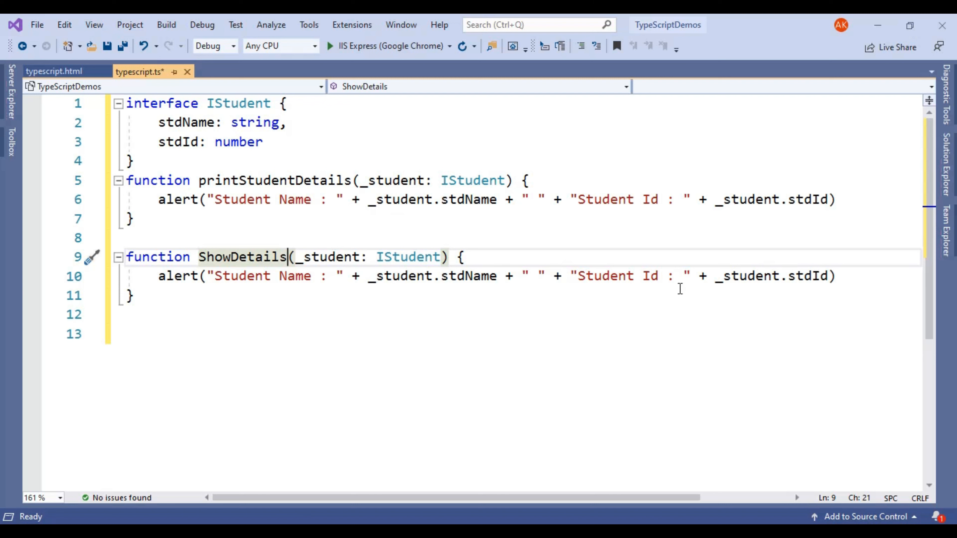
mouse_move(799, 275)
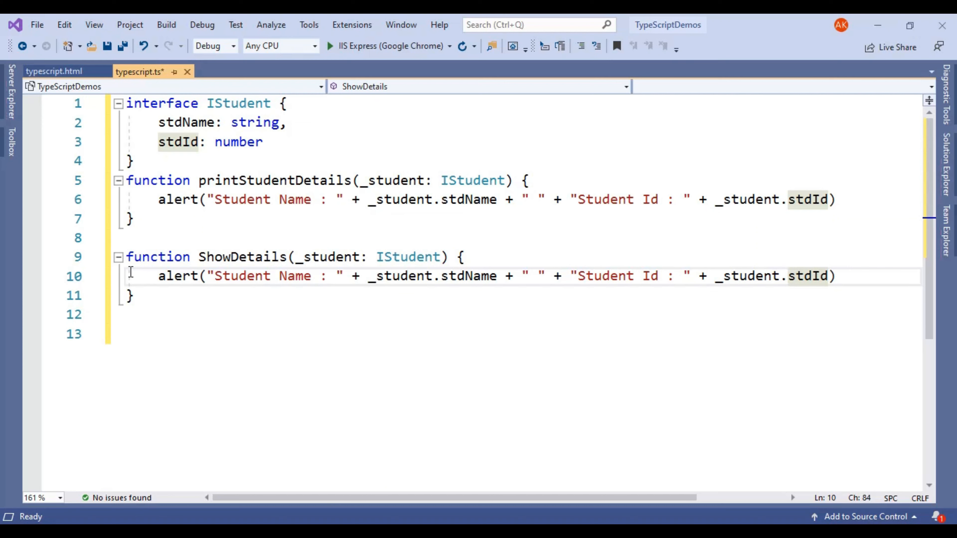
left_click(153, 295)
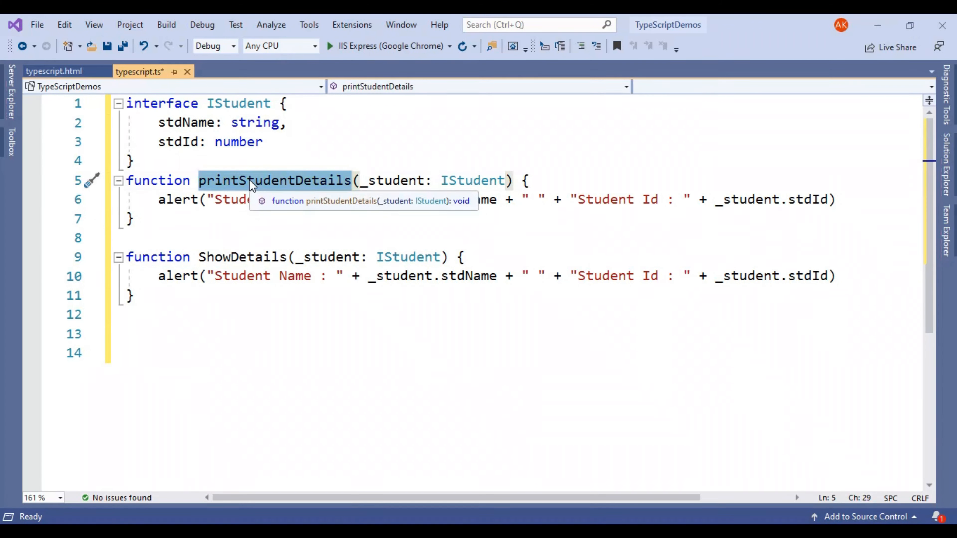
- Start the call printStudentDetails({ stdName: "Nikki" on a fresh line
left_click(143, 334)
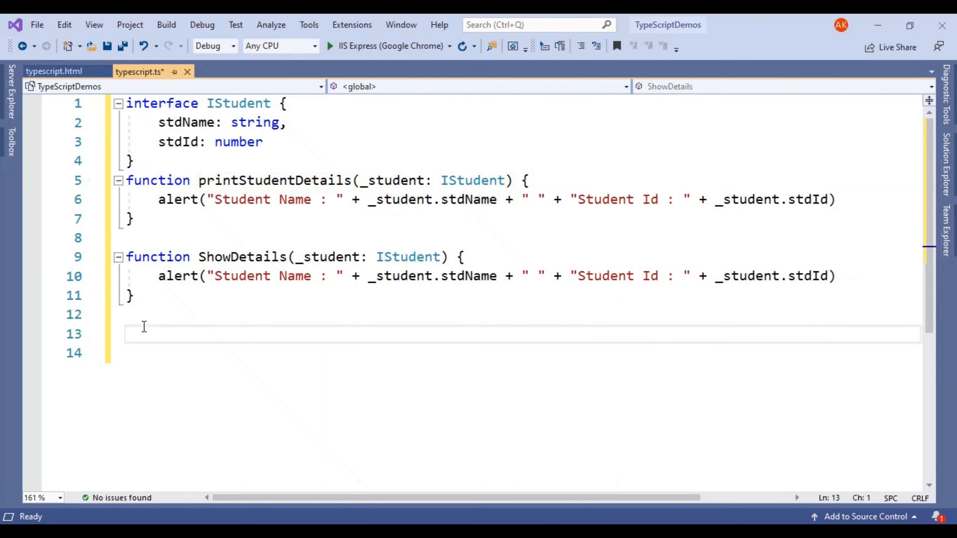
type("printStudentDetails")
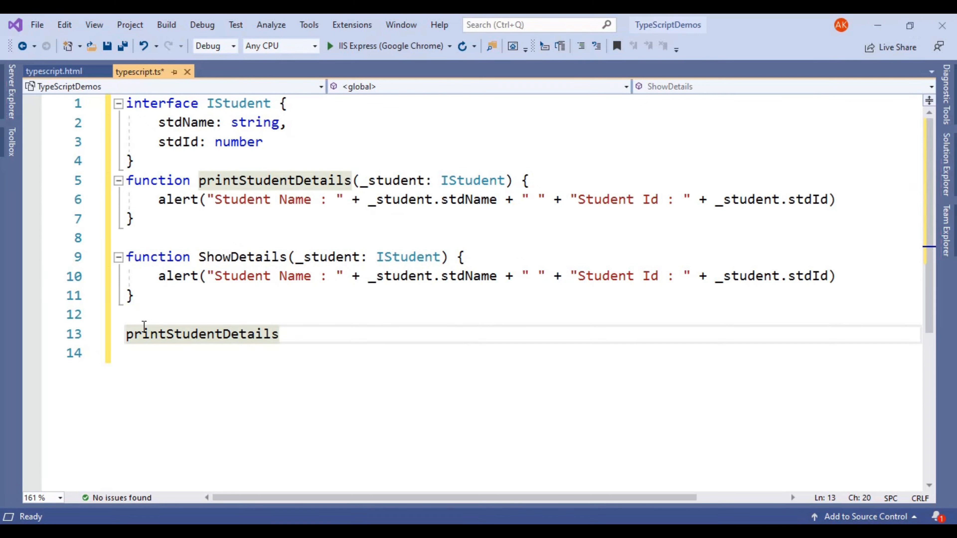
type("(")
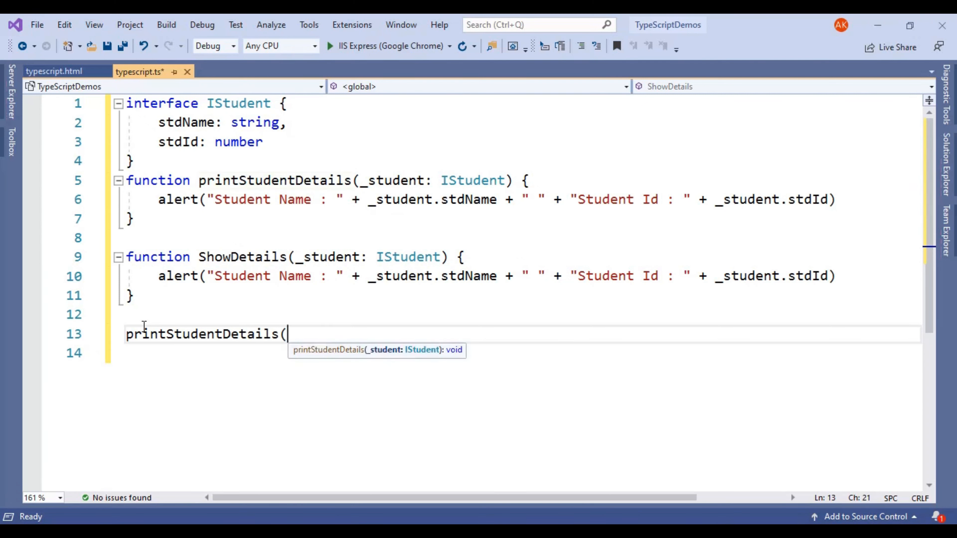
type("{")
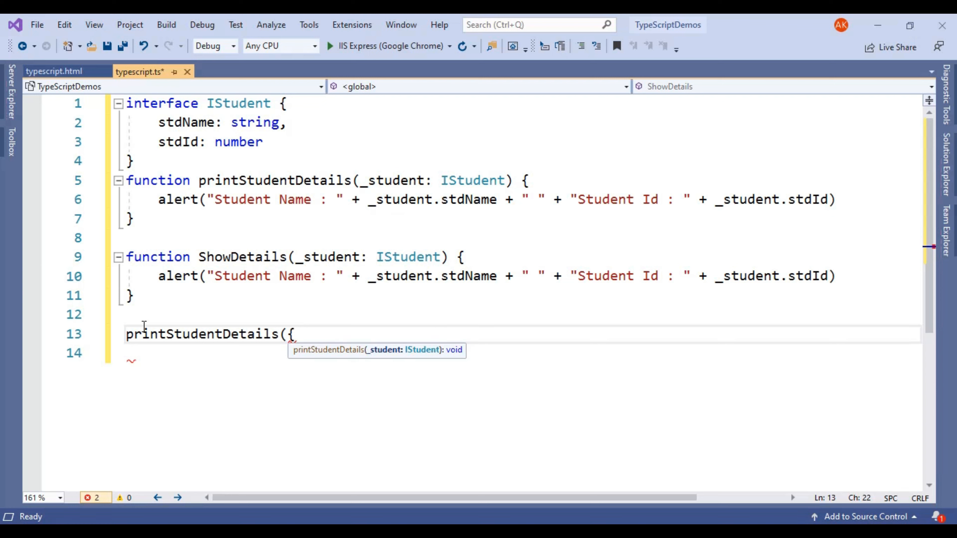
type("stdName")
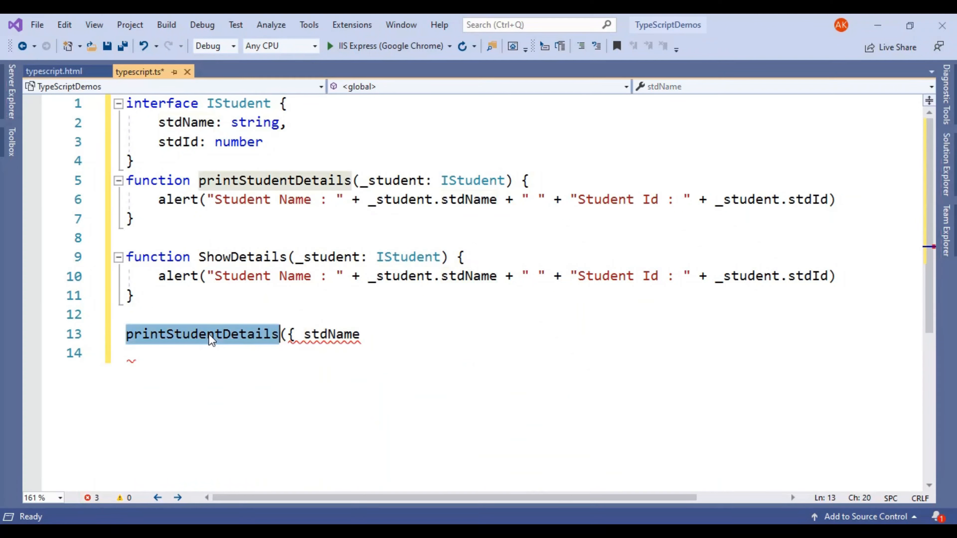
mouse_move(388, 186)
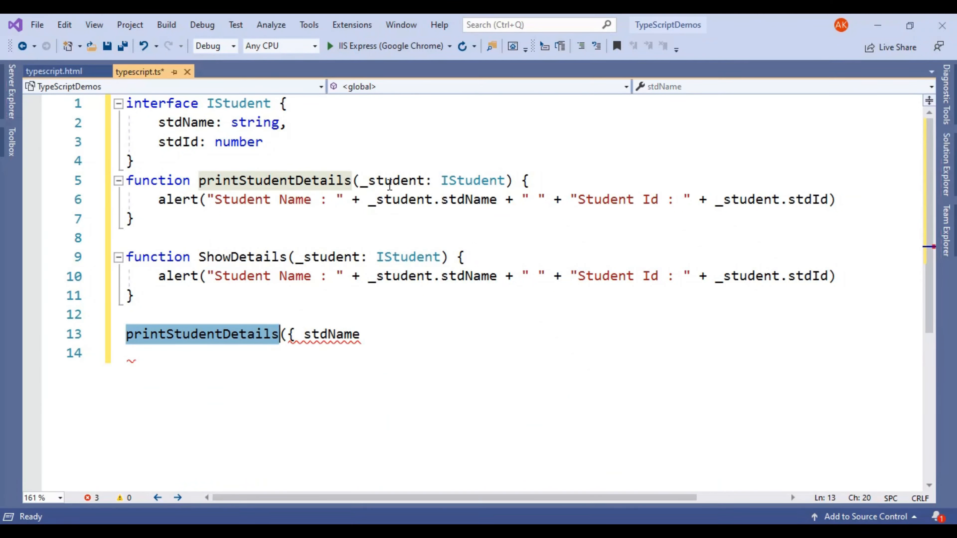
mouse_move(333, 302)
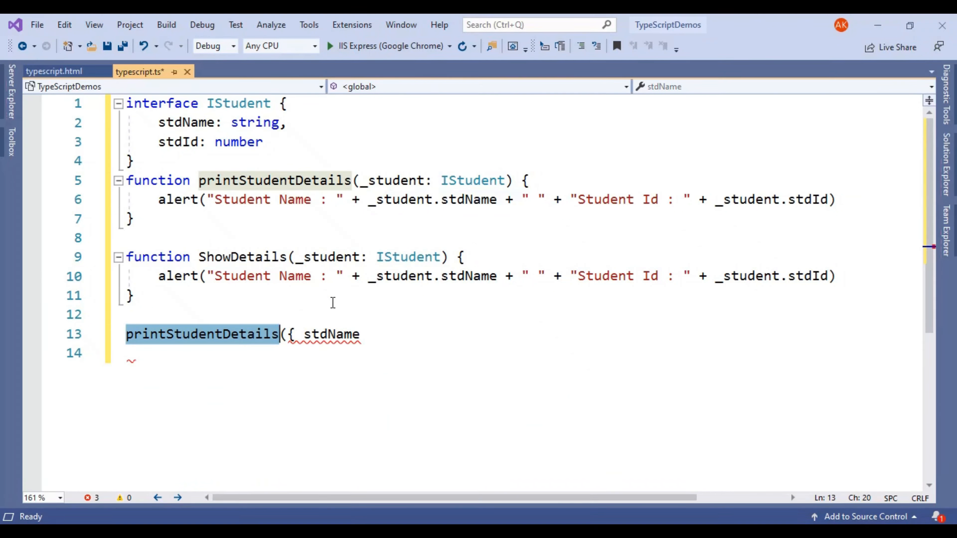
left_click(369, 334)
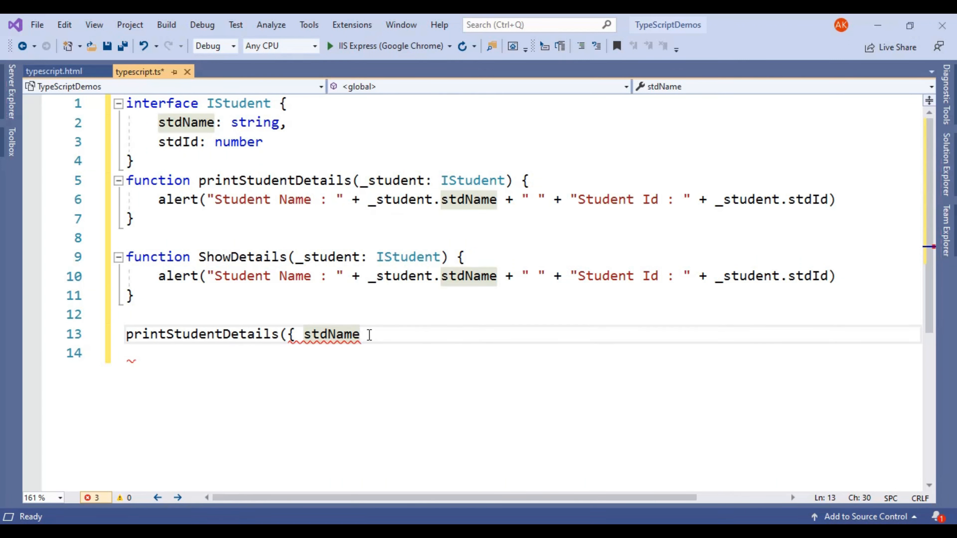
type(":")
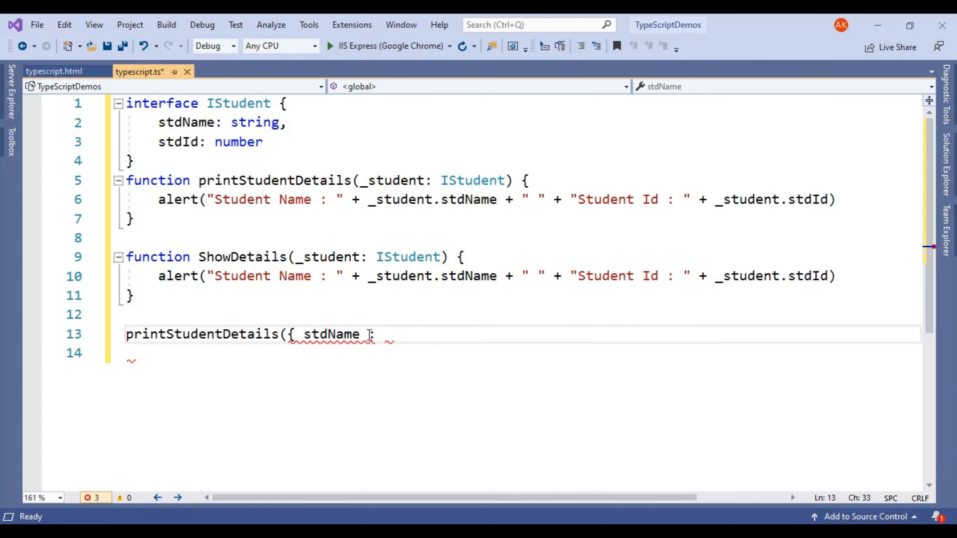
type("\"\"")
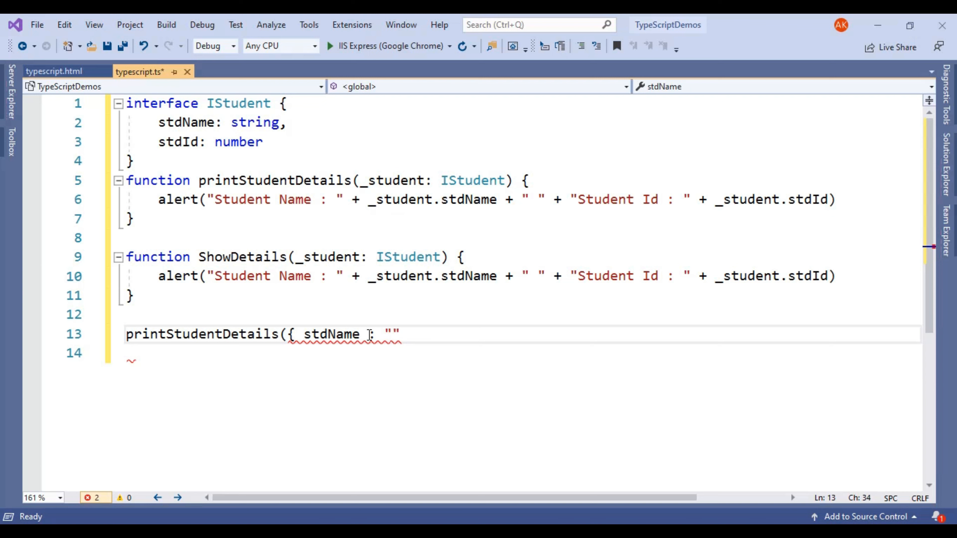
type("Te")
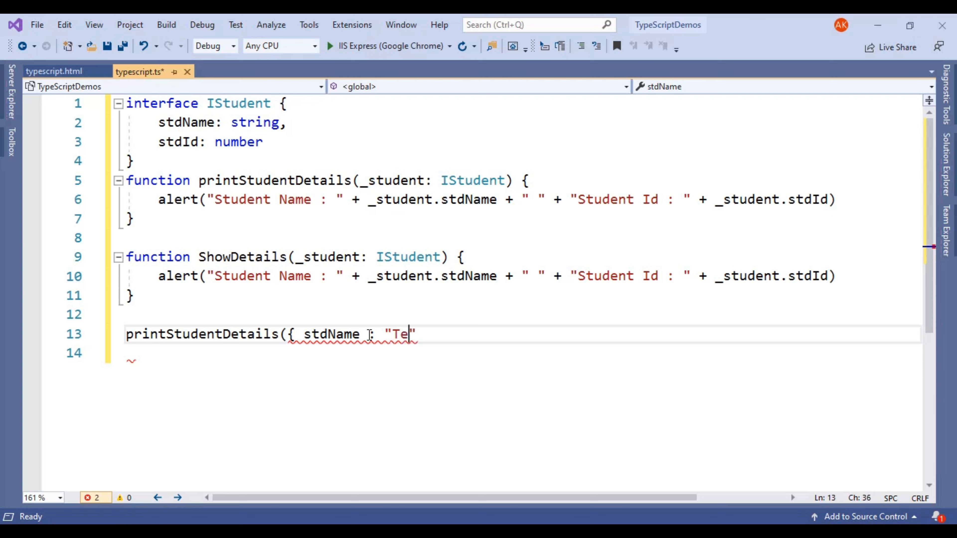
type("ch")
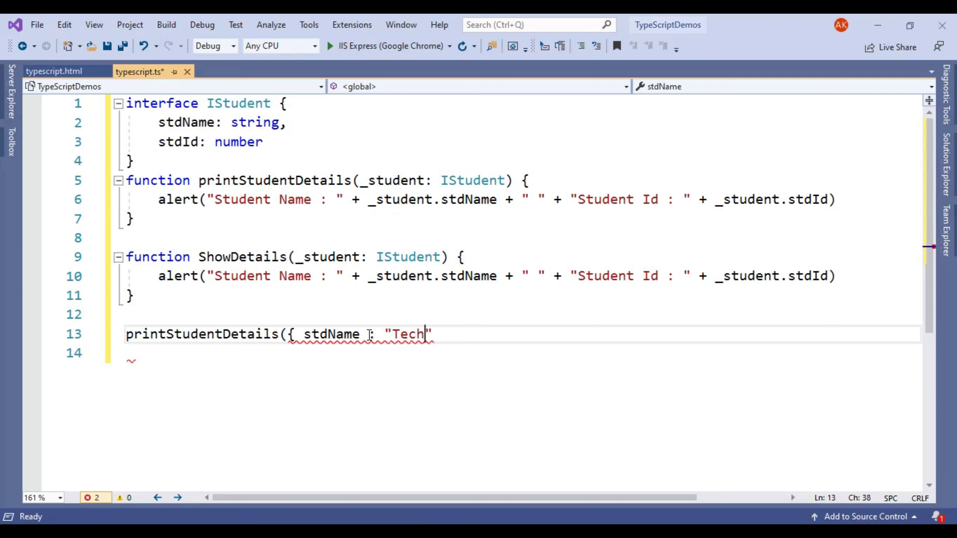
key("Backspace")
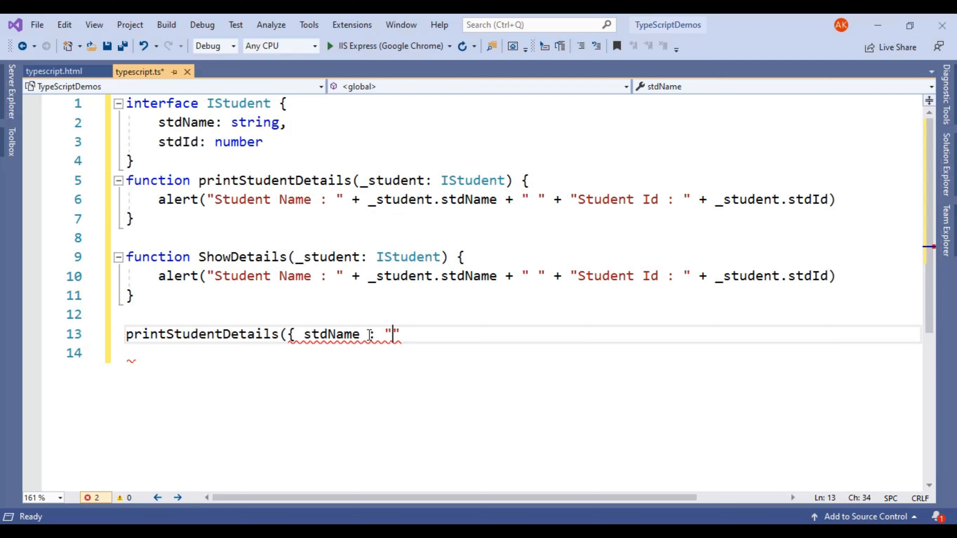
type("Nikki")
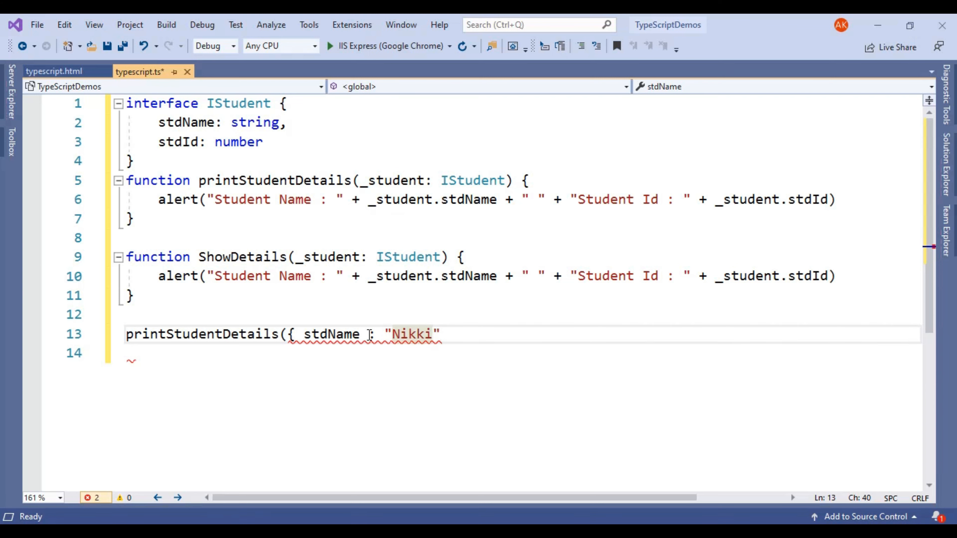
- Complete the object with stdId: 12223 and close the call
type(",")
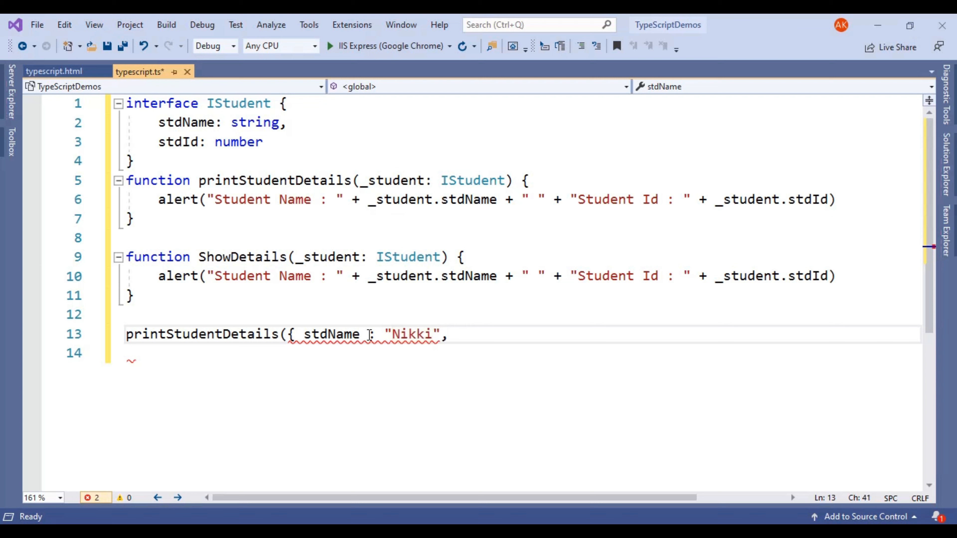
left_click(445, 334)
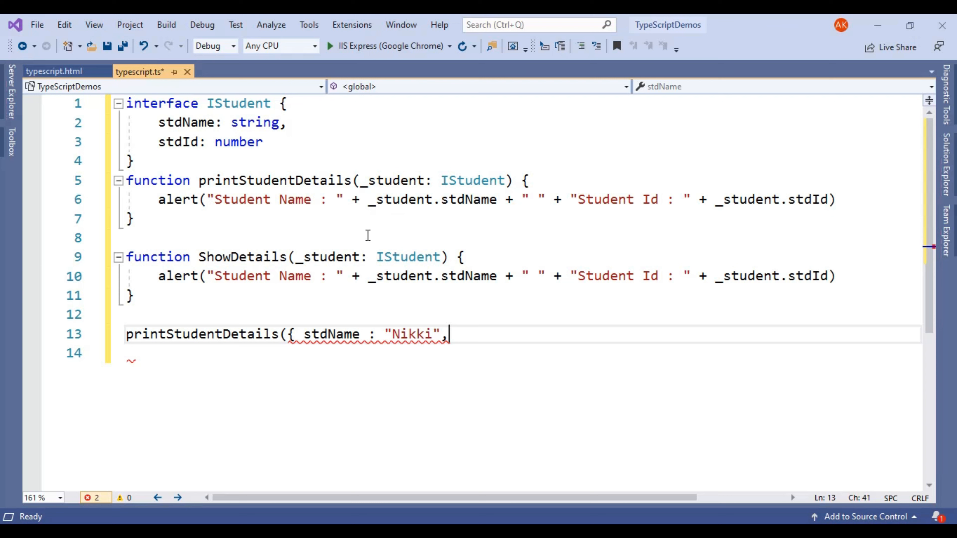
type("stdId")
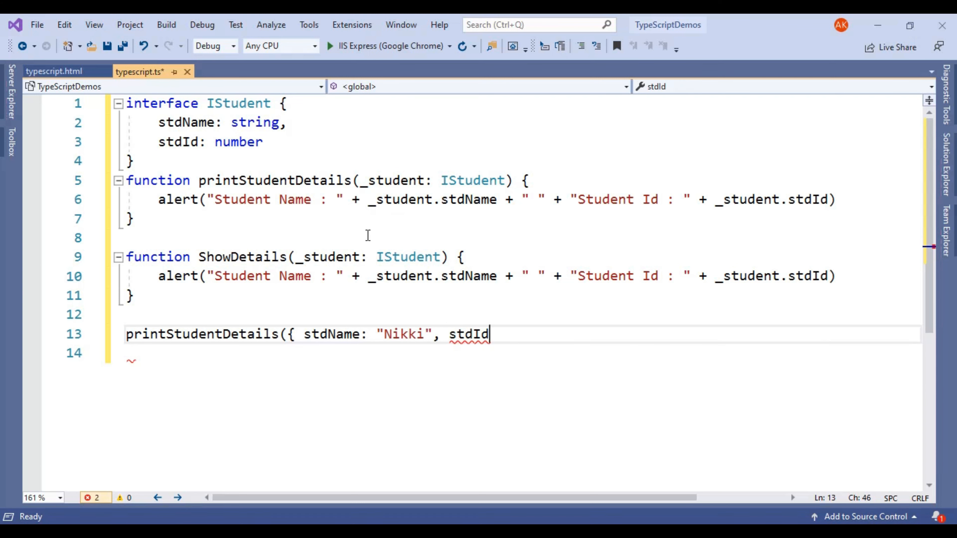
type(":")
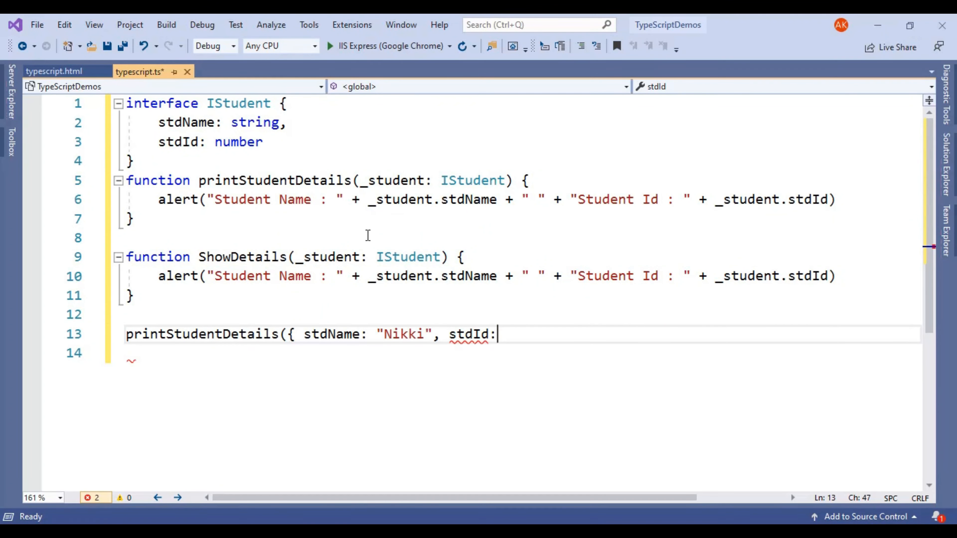
type("1")
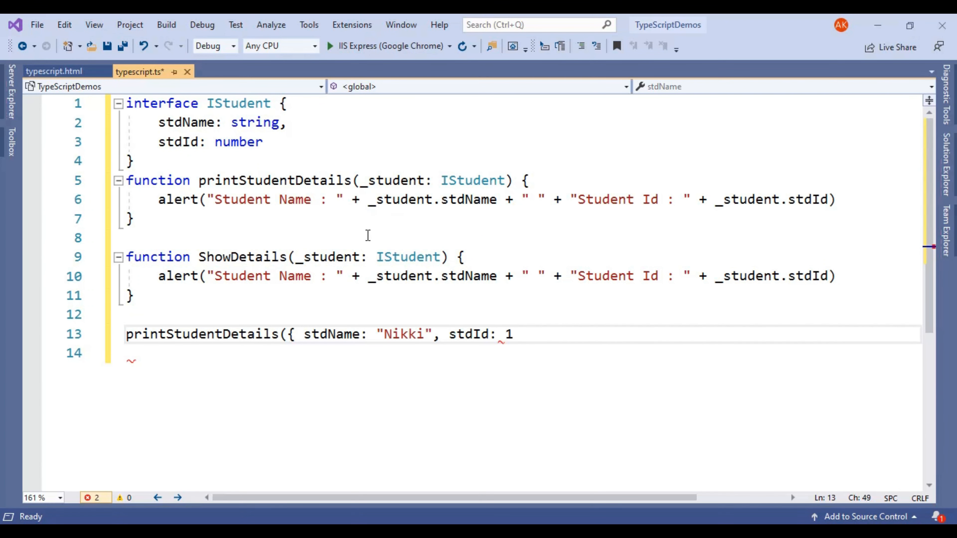
type("2223")
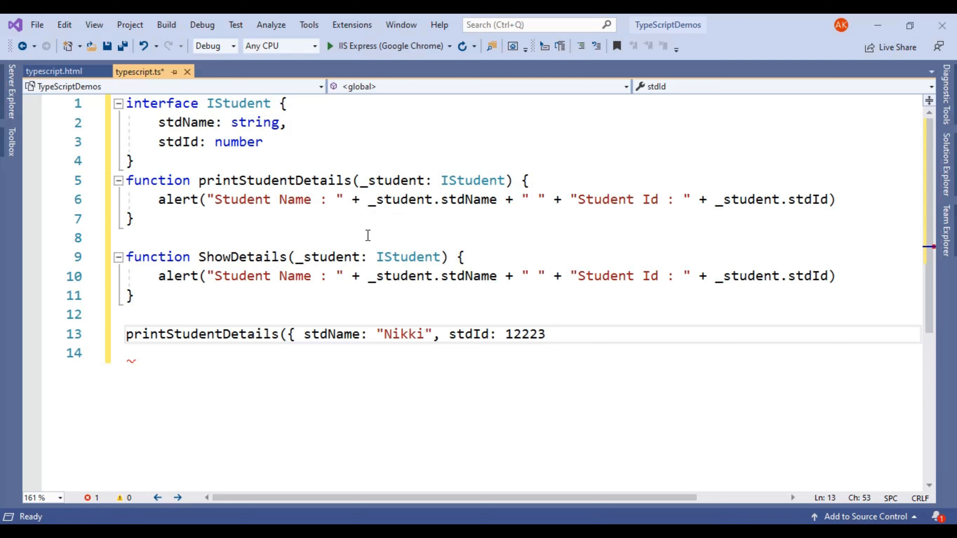
type("})")
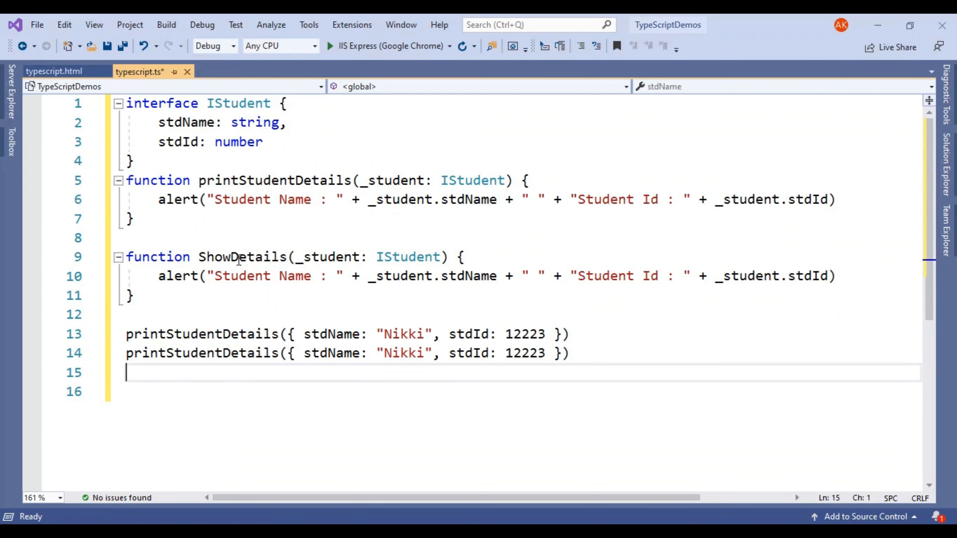
- Switch the second call to ShowDetails, run in Chrome and dismiss the Nikki/12223 alert
double_click(242, 256)
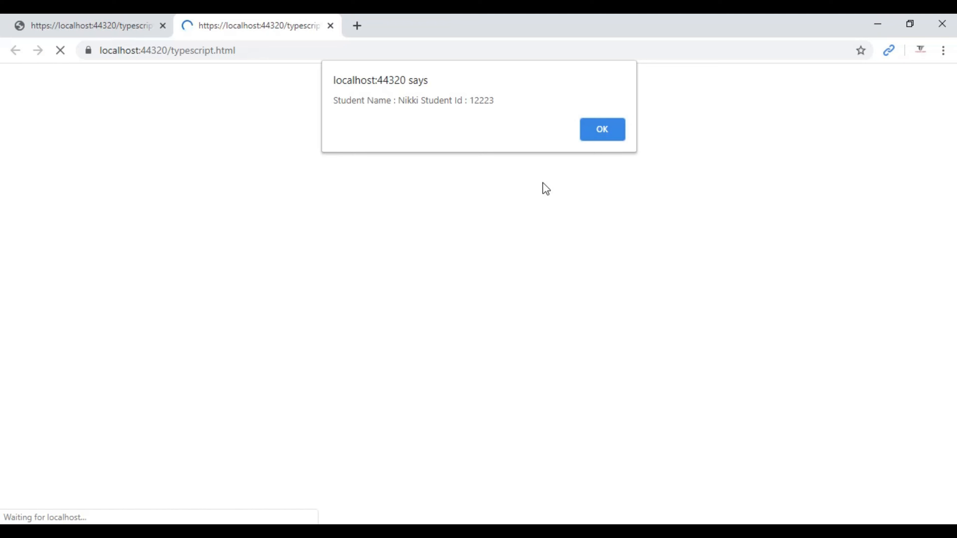
mouse_move(426, 115)
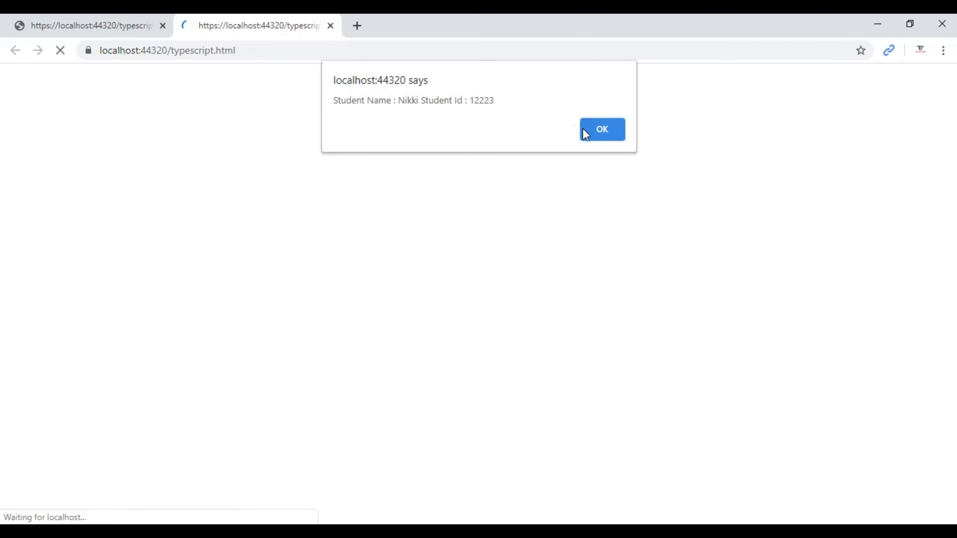
left_click(601, 128)
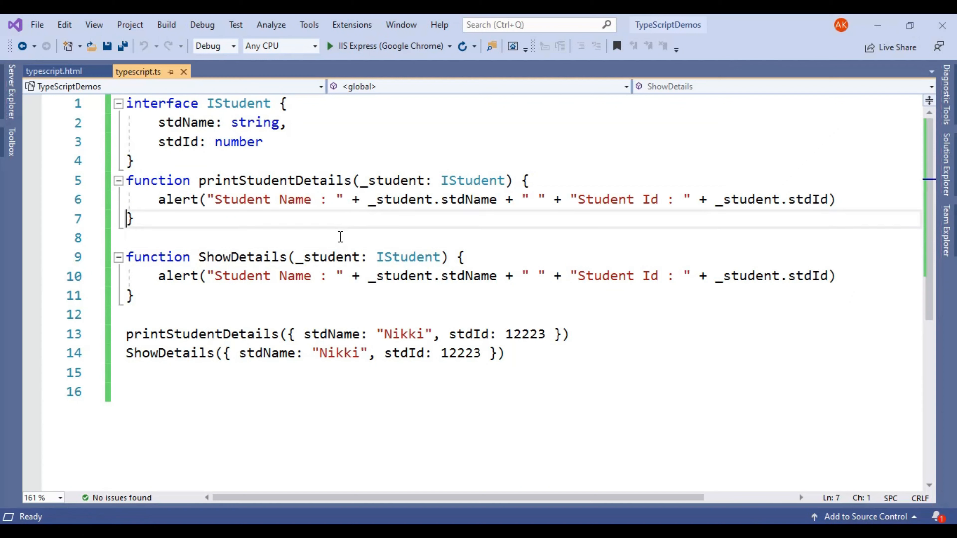